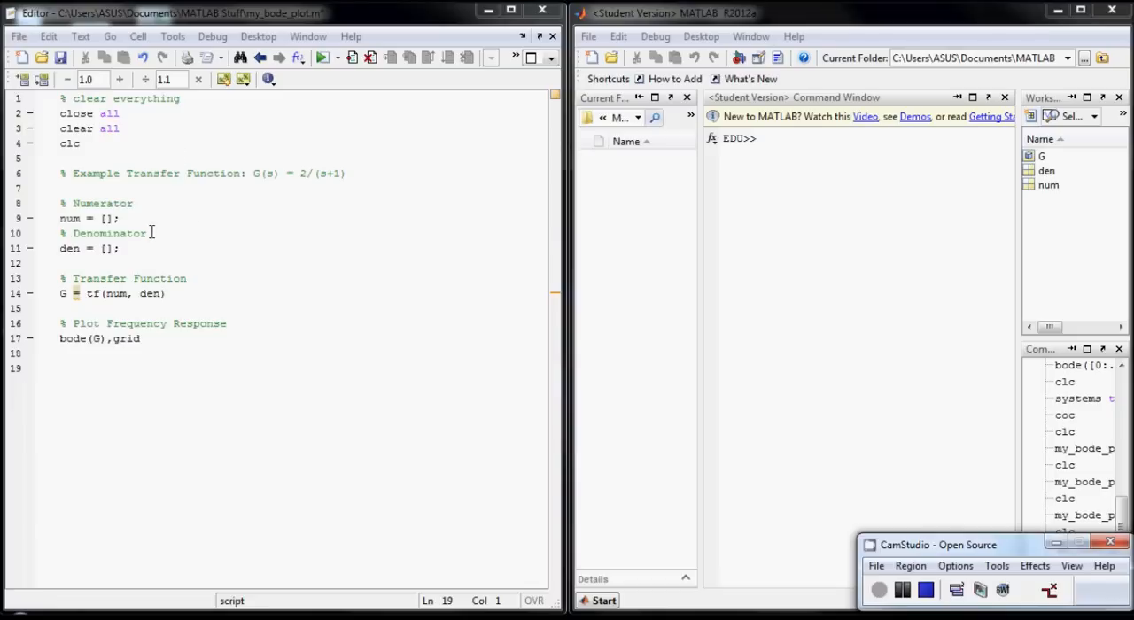
{"action": "mouse_move", "coordinate": [188, 131]}
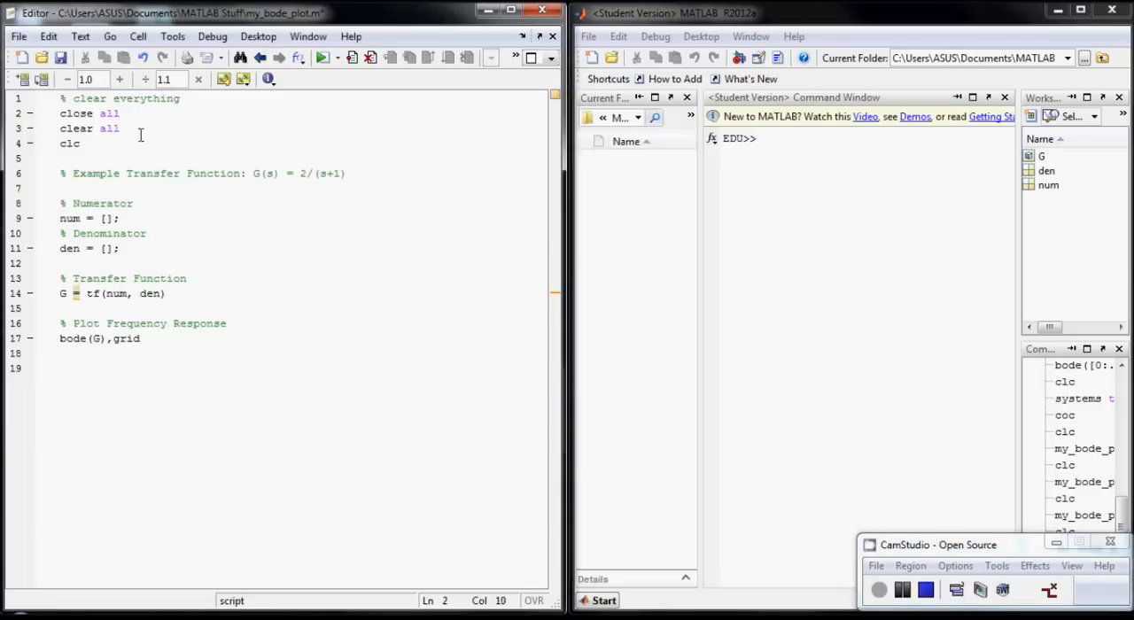
Fill num = [2] and den = [1 1] in the script, then highlight G and tf.
{"action": "left_click", "coordinate": [80, 144]}
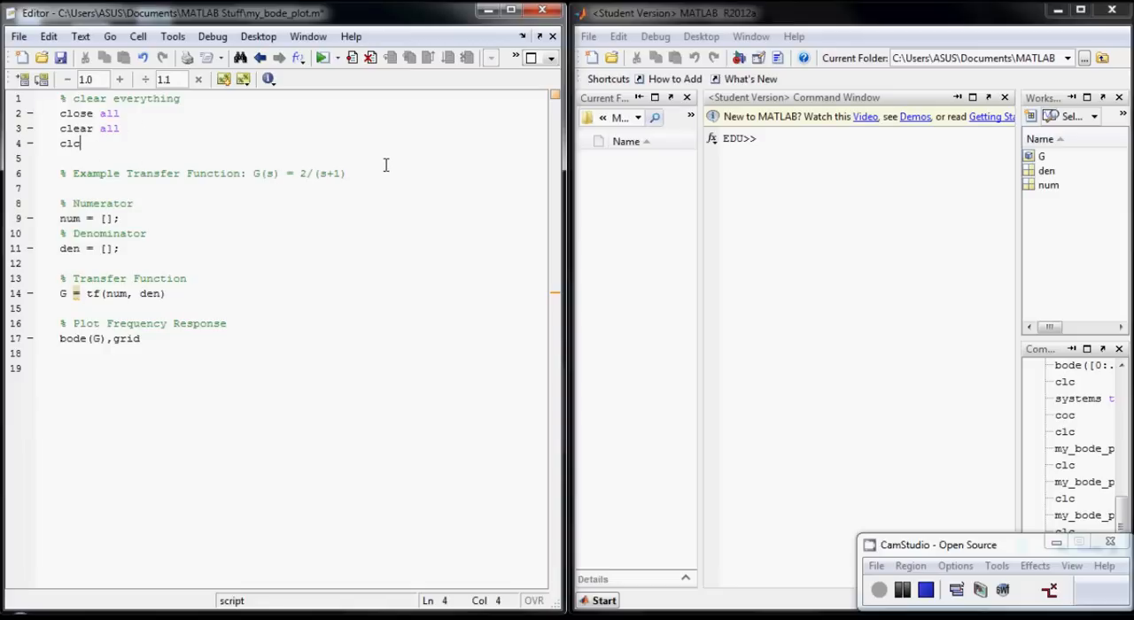
{"action": "left_click", "coordinate": [347, 173]}
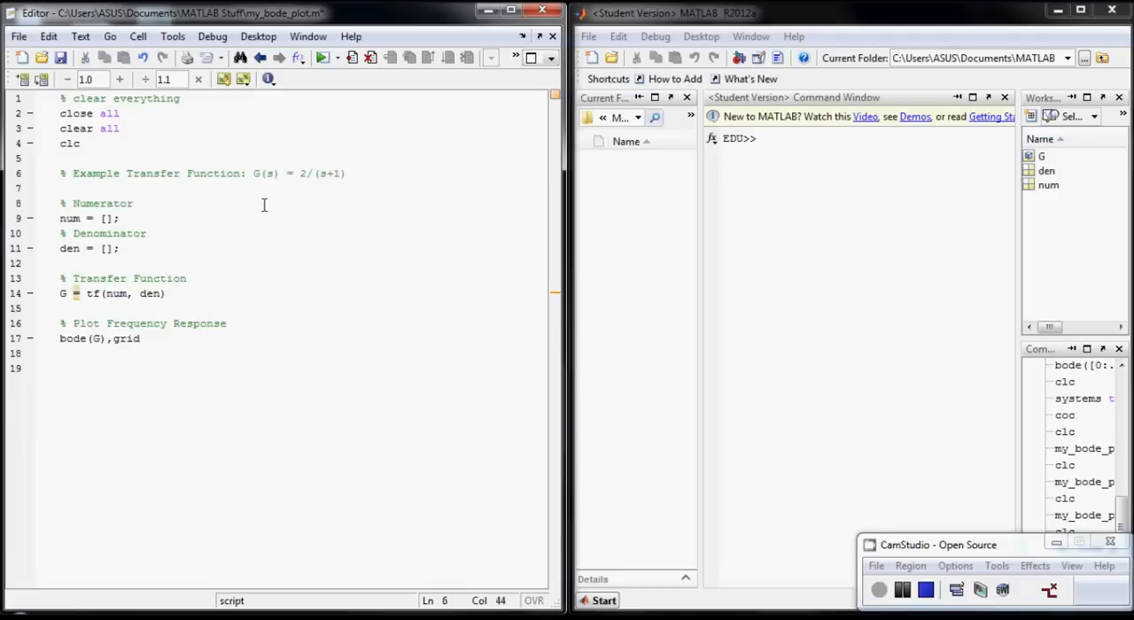
{"action": "left_click", "coordinate": [347, 173]}
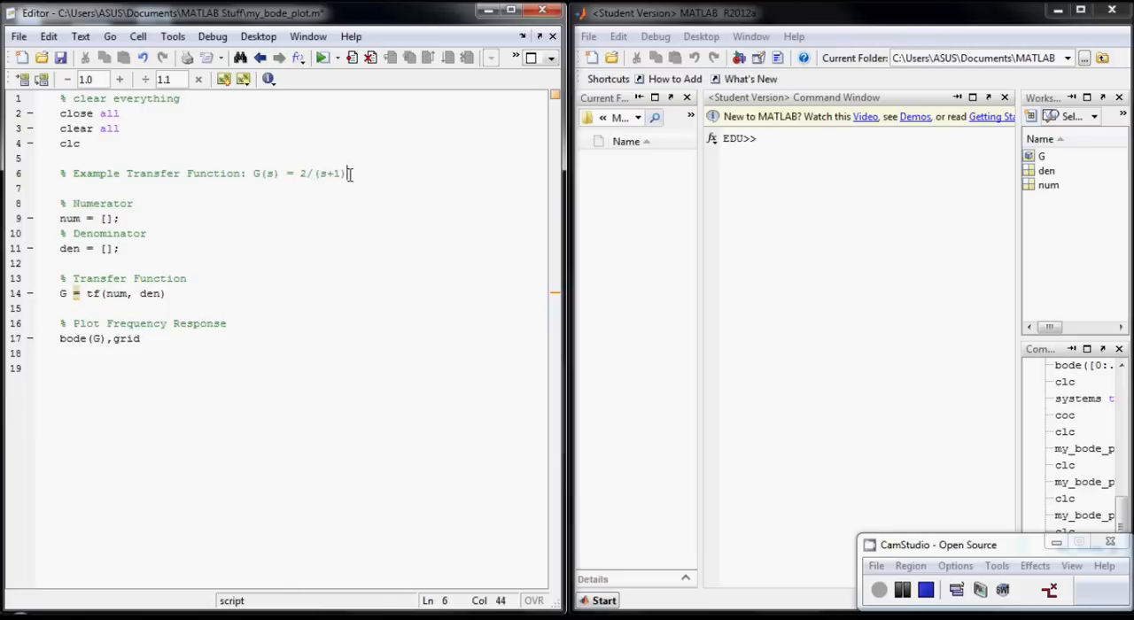
{"action": "left_click_drag", "start_coordinate": [350, 173], "coordinate": [252, 173]}
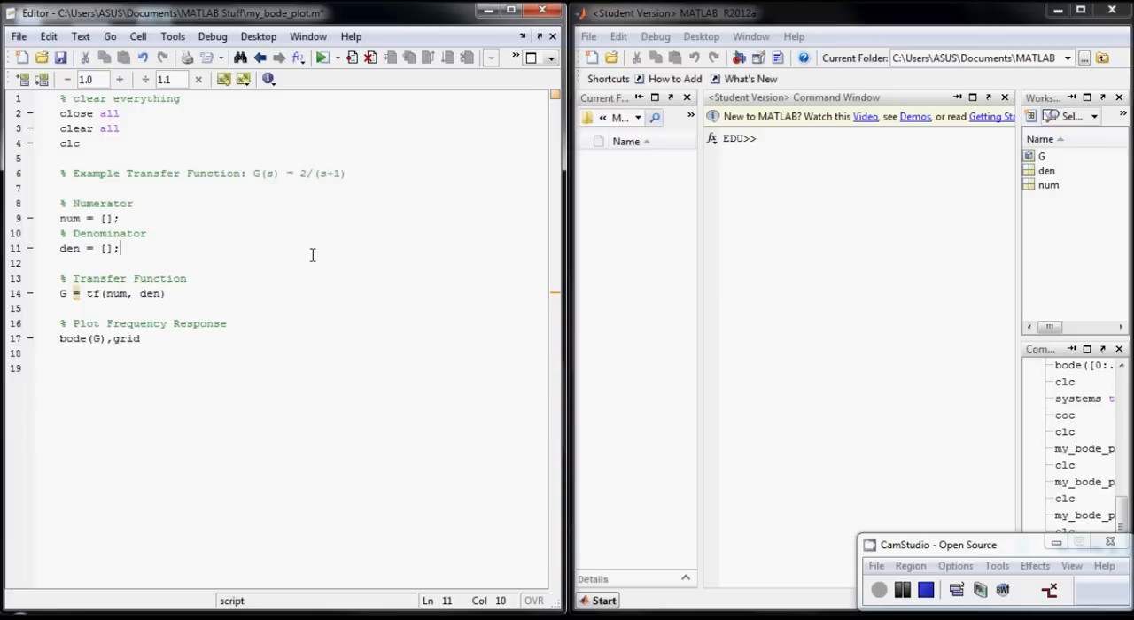
{"action": "left_click", "coordinate": [106, 218]}
{"action": "type", "text": "2"}
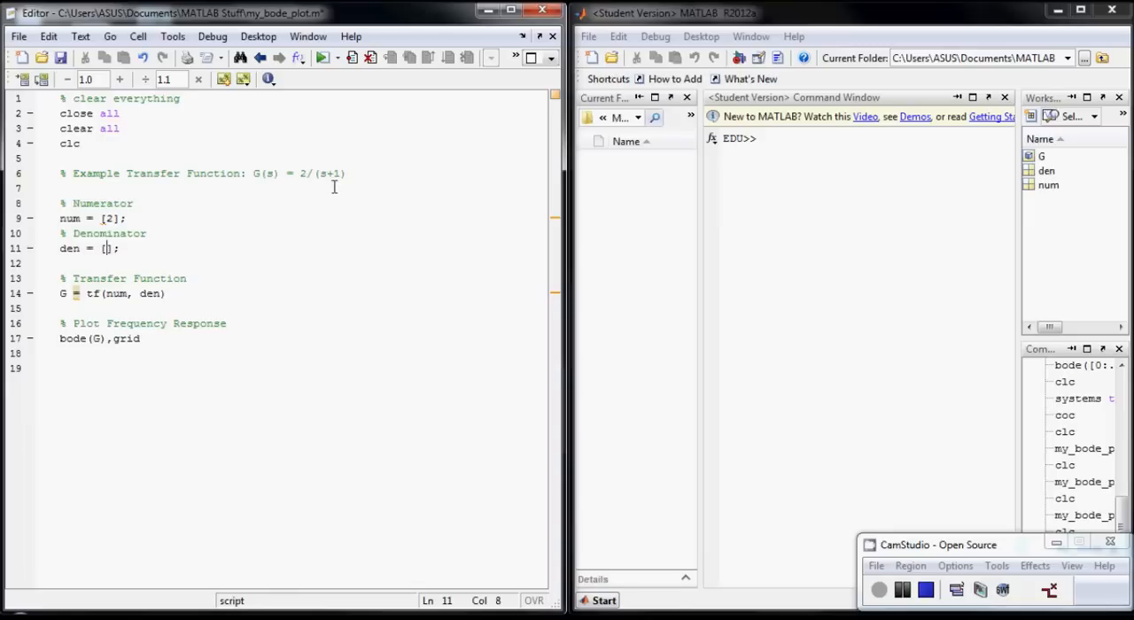
{"action": "type", "text": "1 1"}
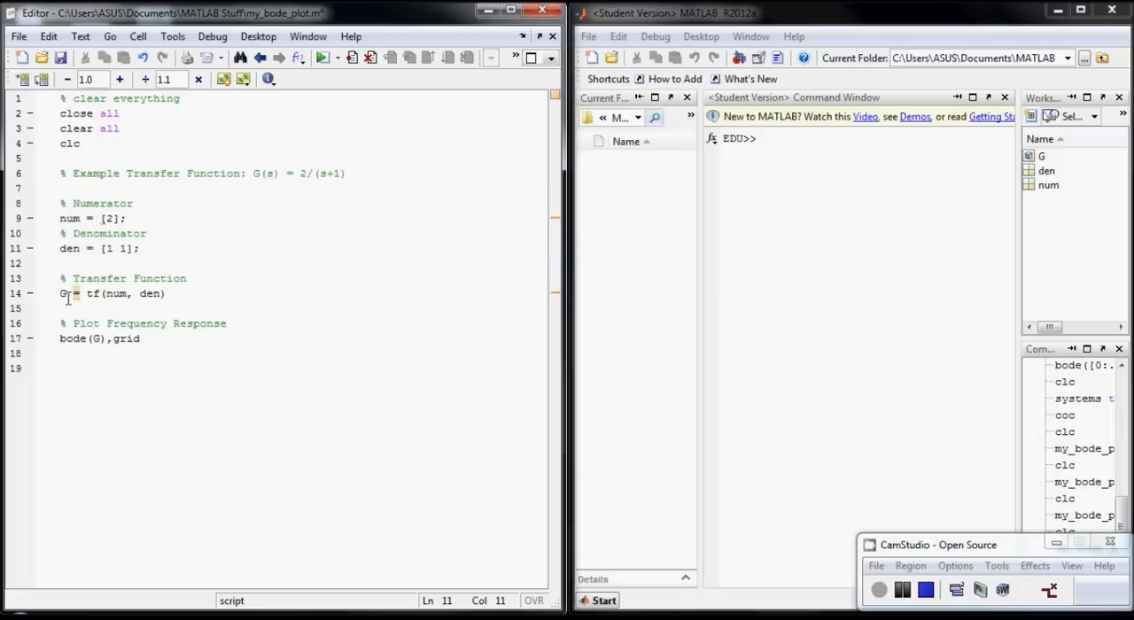
{"action": "double_click", "coordinate": [62, 293]}
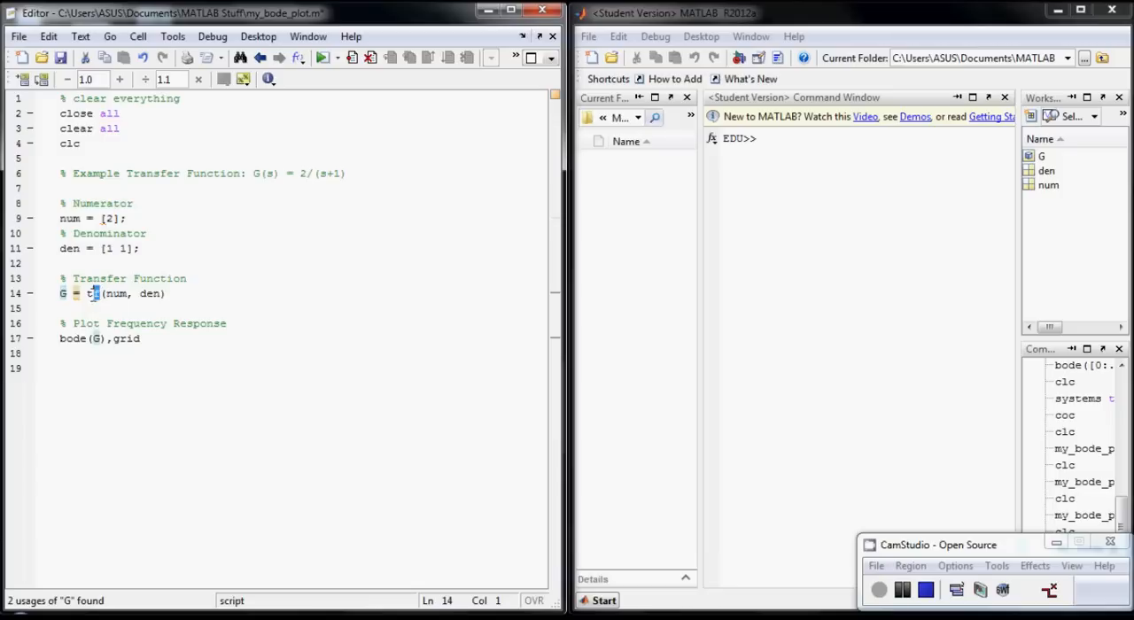
{"action": "double_click", "coordinate": [92, 293]}
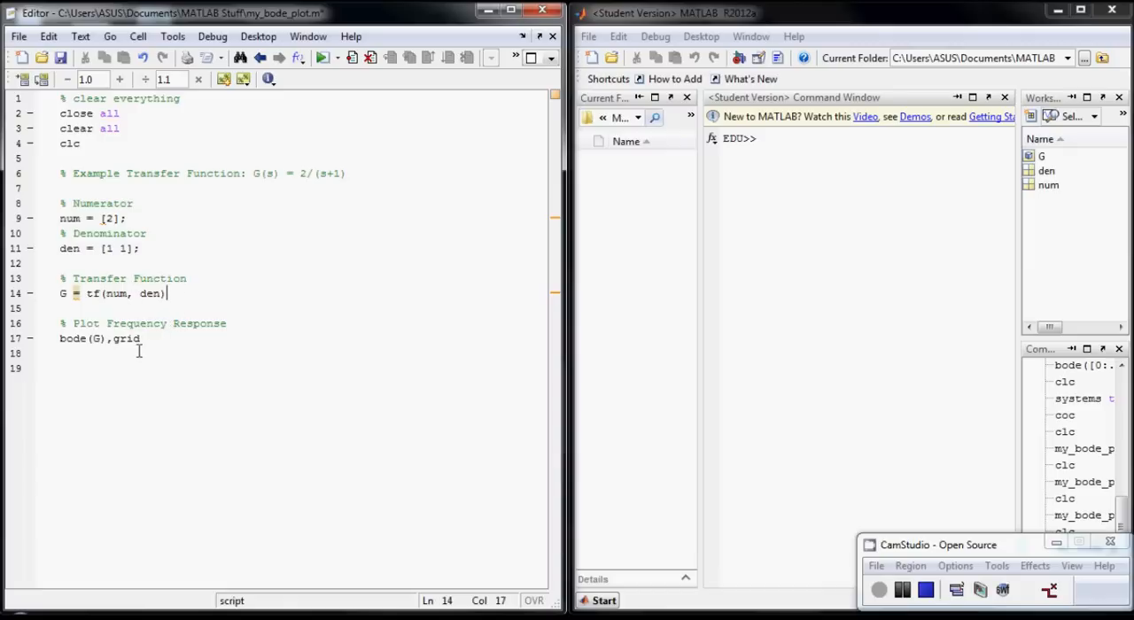
Select the bode(G),grid plotting line, then deselect it.
{"action": "triple_click", "coordinate": [98, 339]}
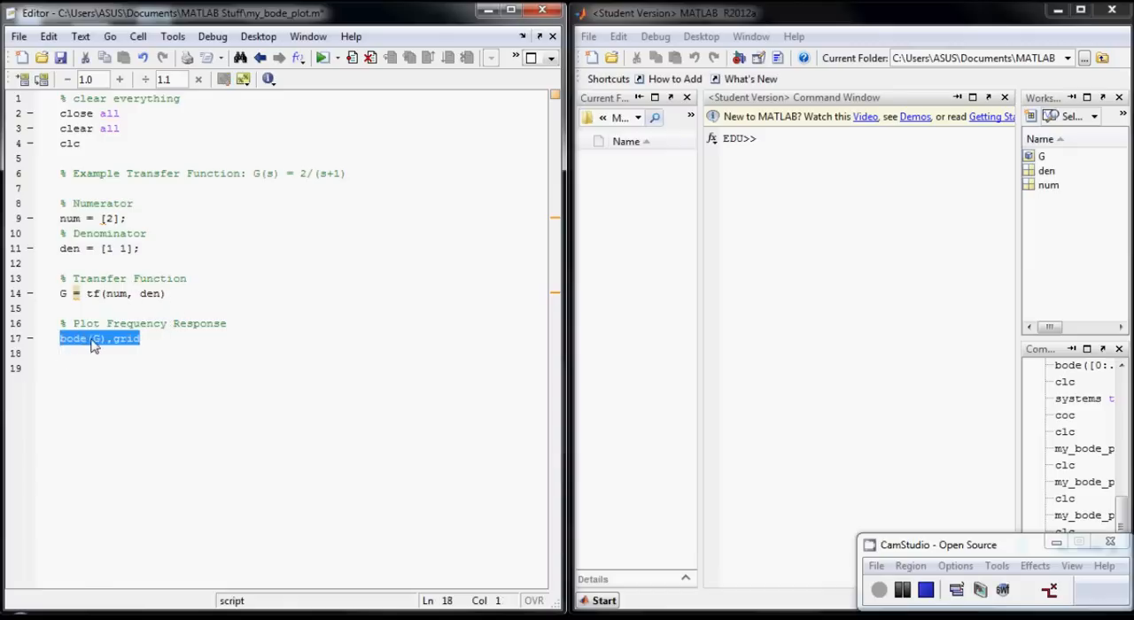
{"action": "left_click", "coordinate": [95, 338]}
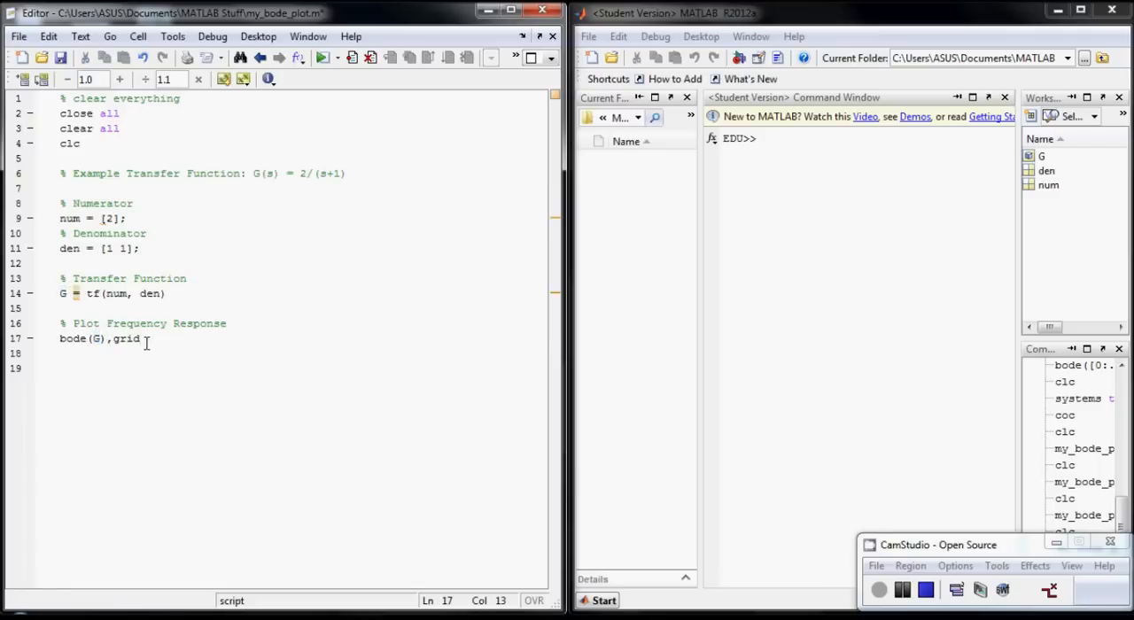
{"action": "mouse_move", "coordinate": [285, 206]}
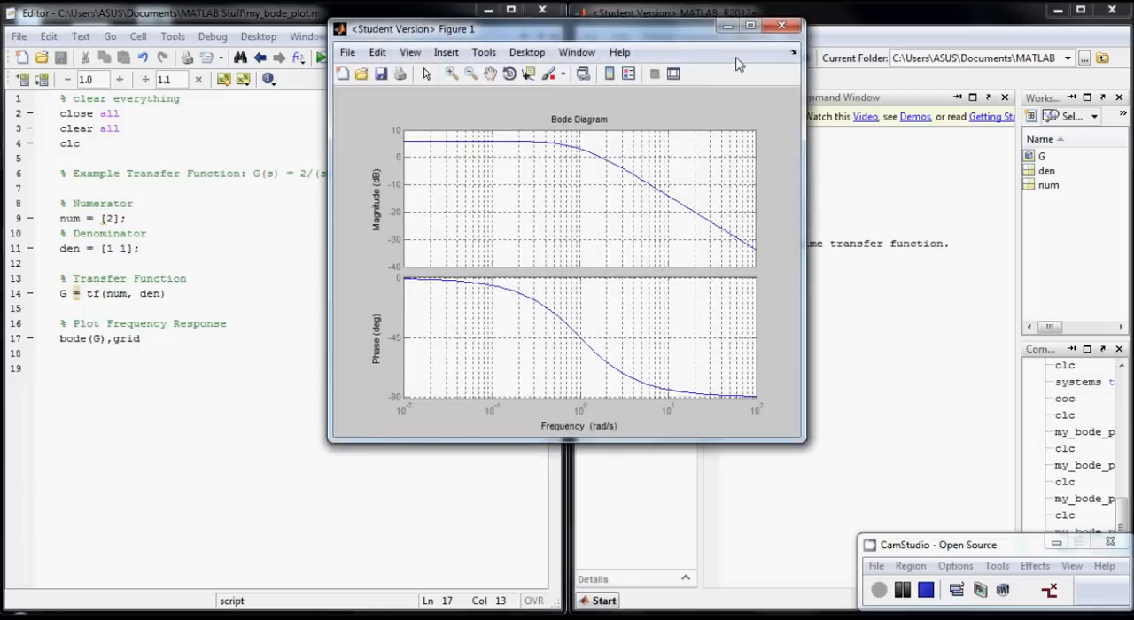
{"action": "left_click", "coordinate": [780, 24]}
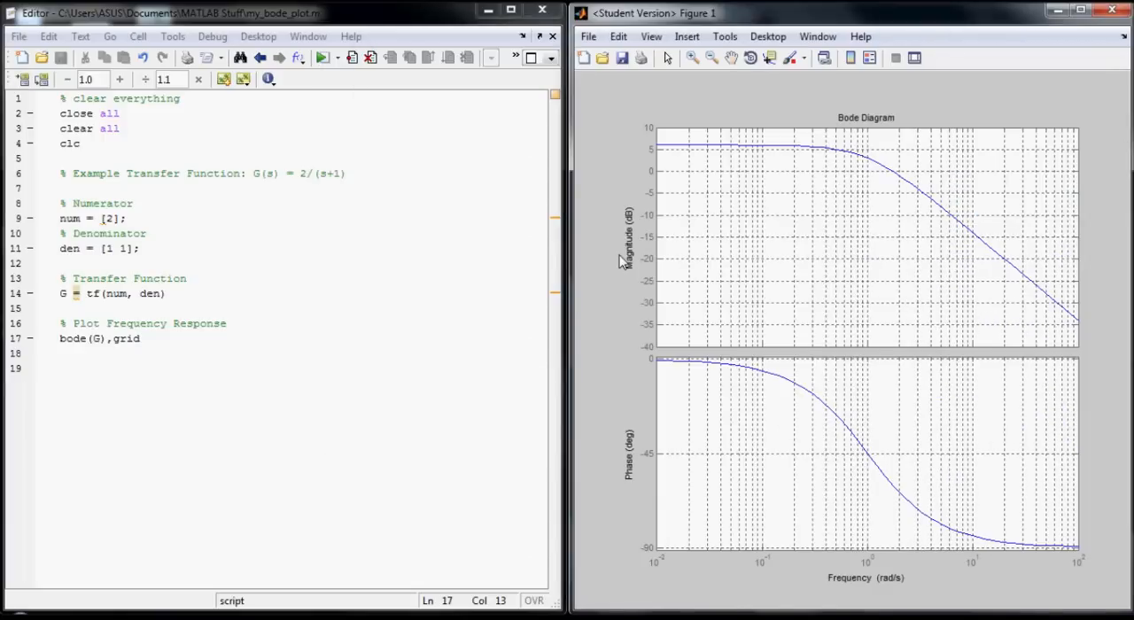
{"action": "mouse_move", "coordinate": [563, 355]}
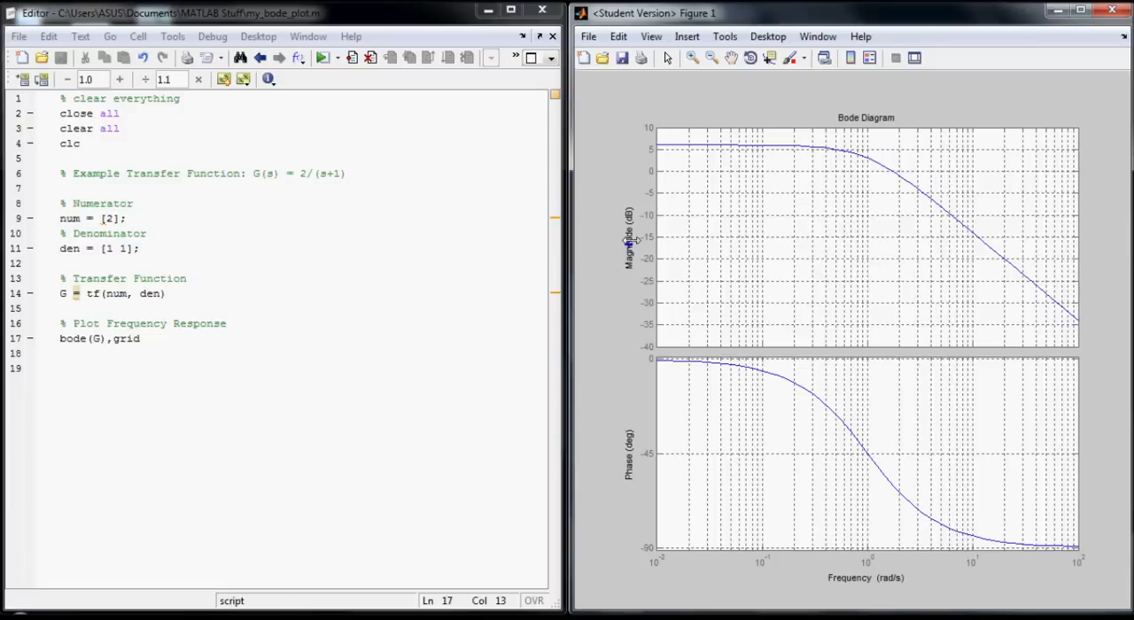
{"action": "mouse_move", "coordinate": [670, 140]}
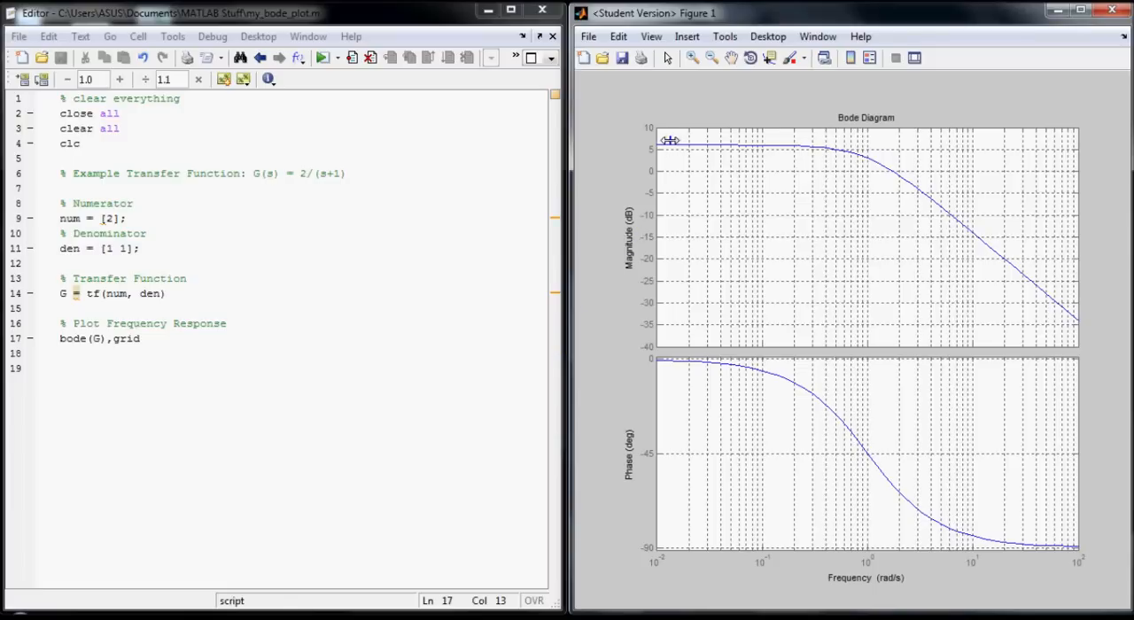
{"action": "mouse_move", "coordinate": [664, 141]}
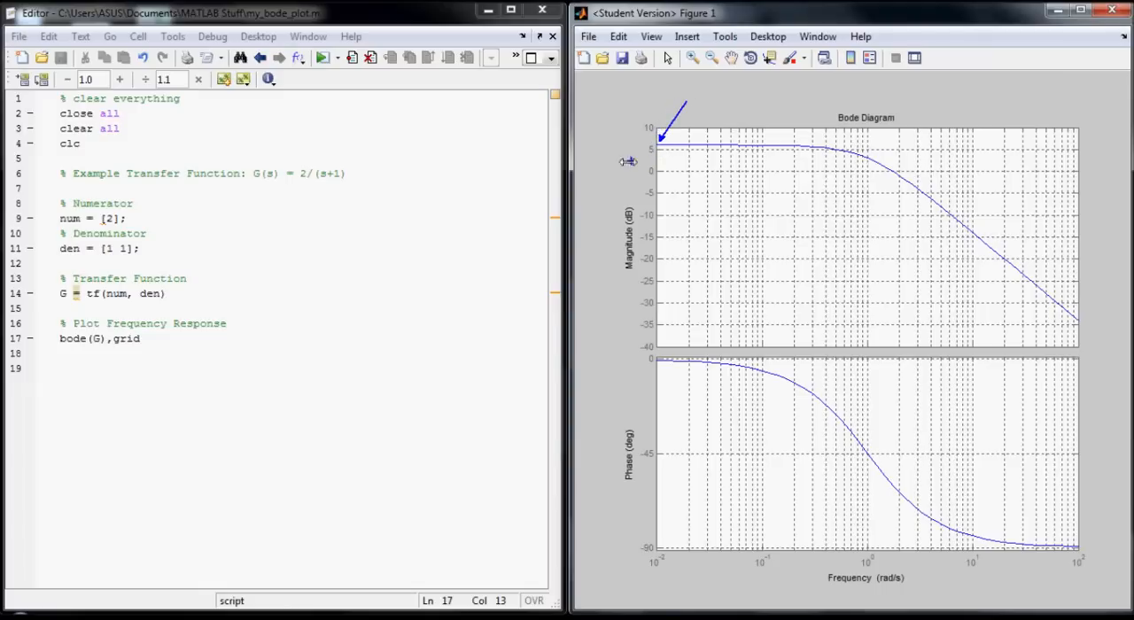
{"action": "mouse_move", "coordinate": [361, 218]}
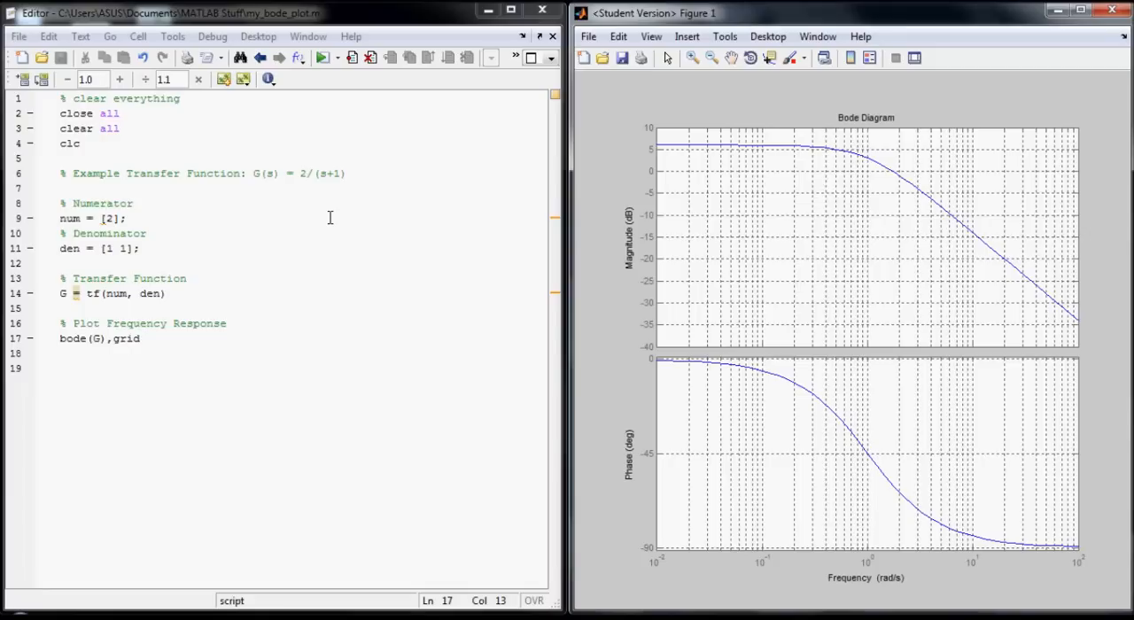
{"action": "mouse_move", "coordinate": [572, 174]}
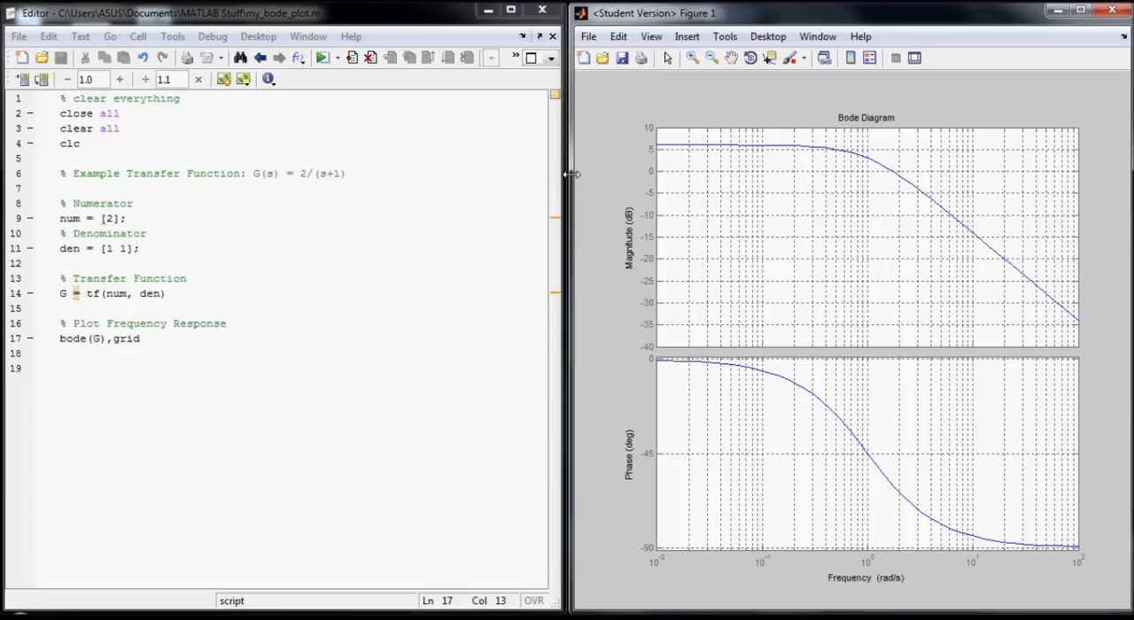
{"action": "mouse_move", "coordinate": [663, 173]}
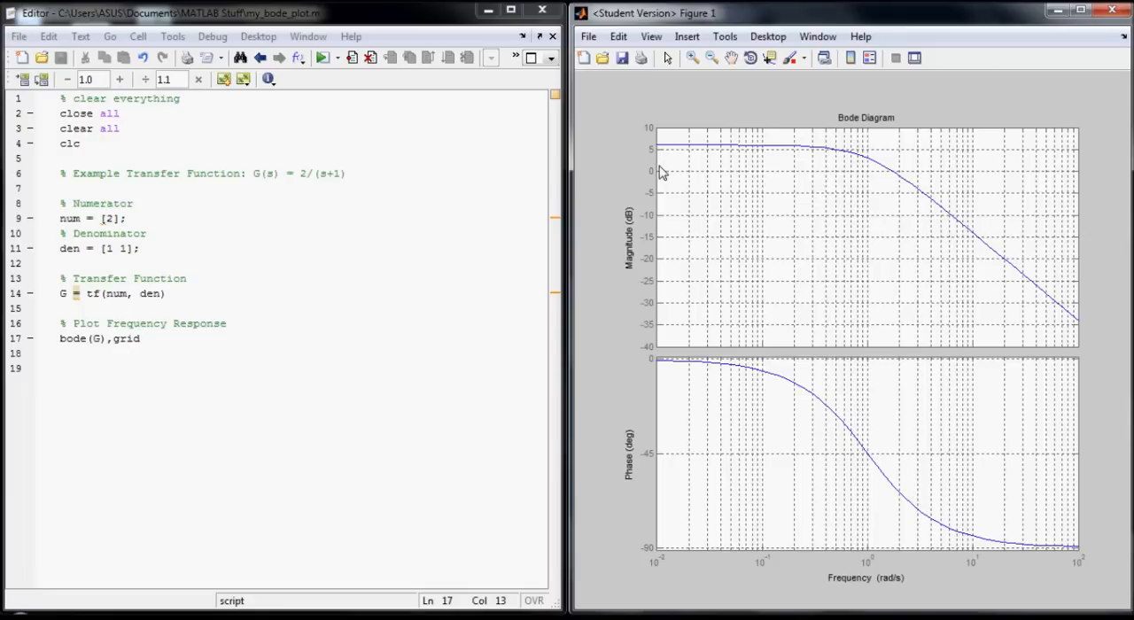
{"action": "mouse_move", "coordinate": [636, 223]}
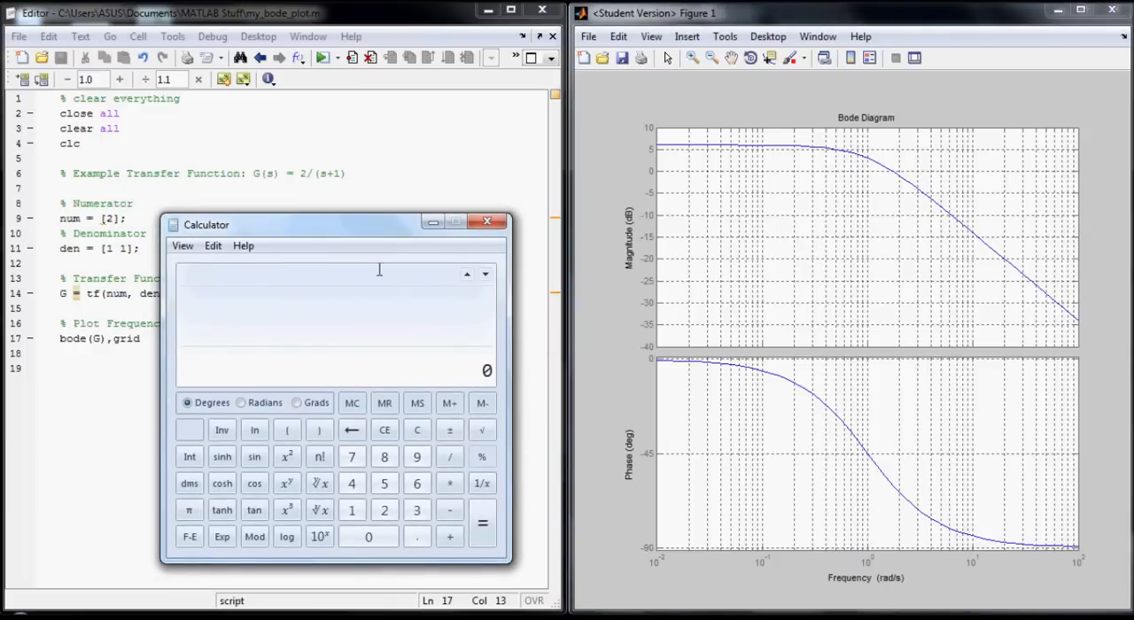
Enter 2 on the Calculator keypad, then close the Calculator.
{"action": "left_click", "coordinate": [384, 509]}
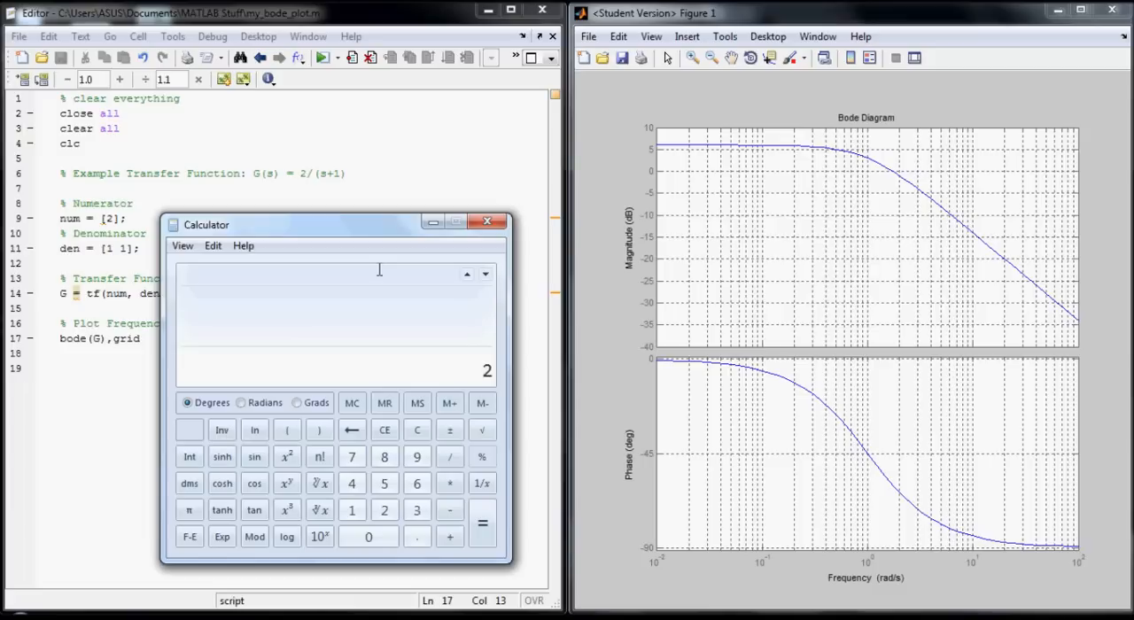
{"action": "left_click", "coordinate": [286, 536]}
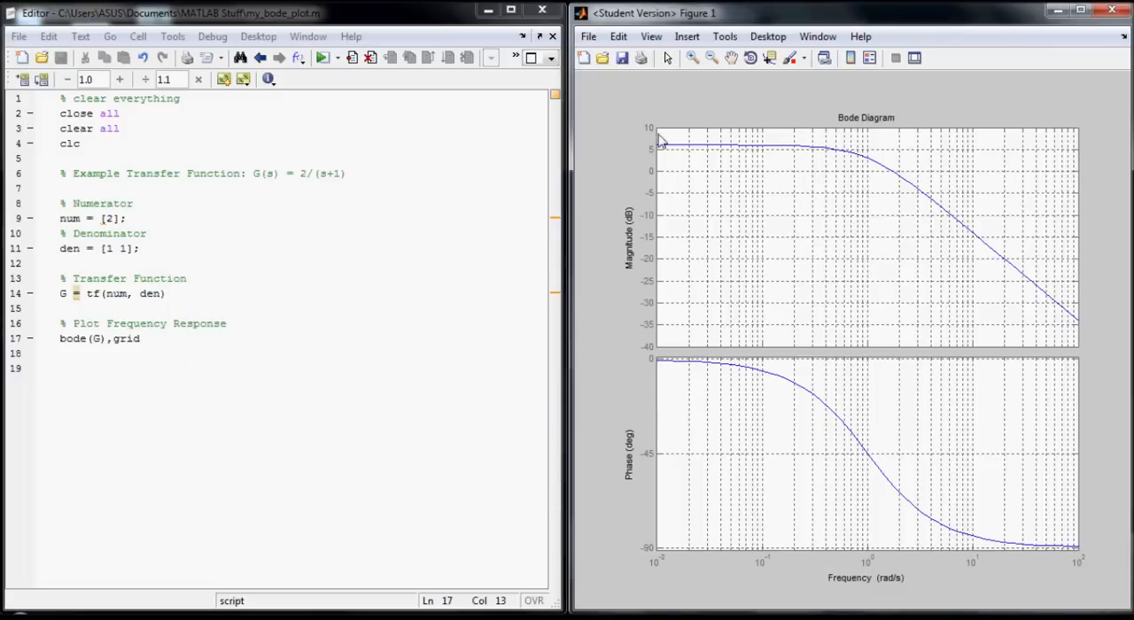
{"action": "mouse_move", "coordinate": [662, 149]}
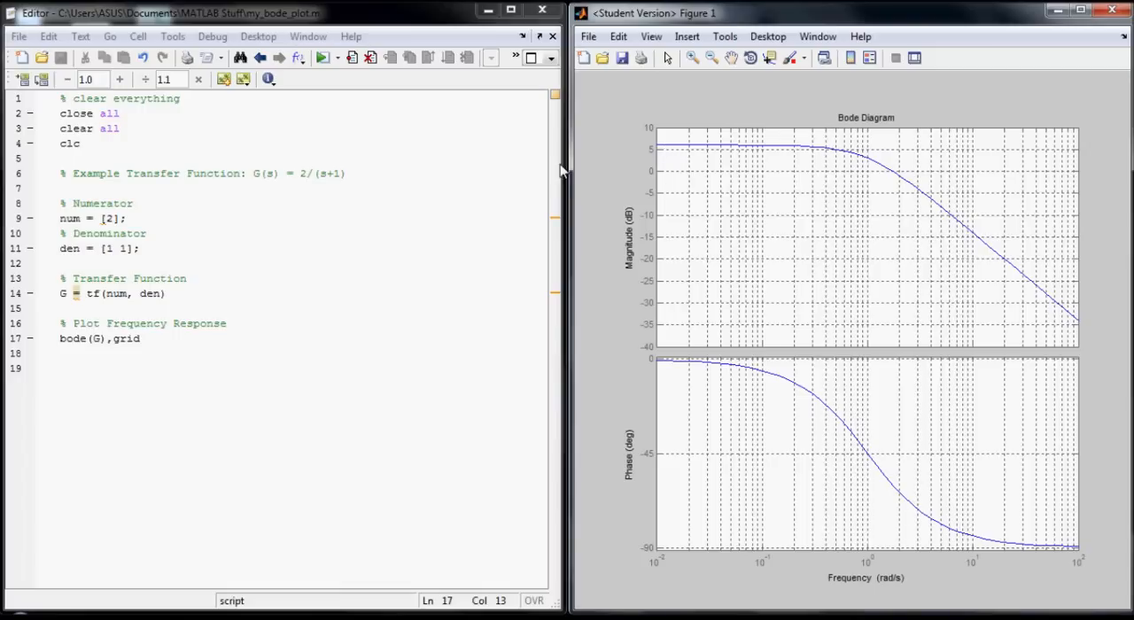
{"action": "mouse_move", "coordinate": [403, 180]}
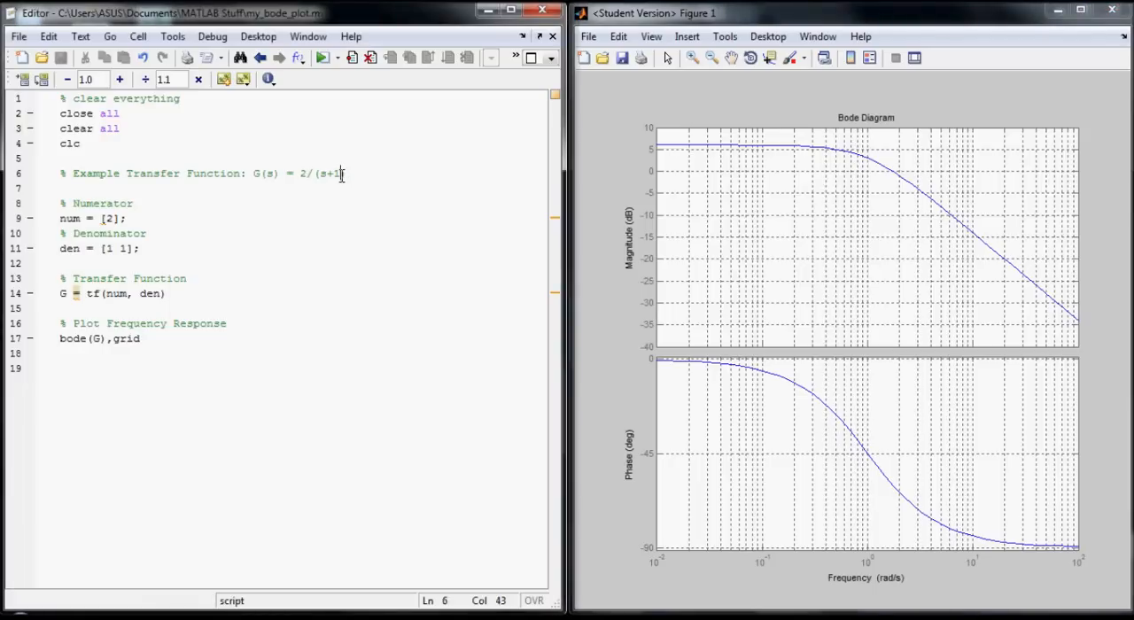
Double-click in the MATLAB window to begin annotating the Bode magnitude curve.
{"action": "double_click", "coordinate": [328, 172]}
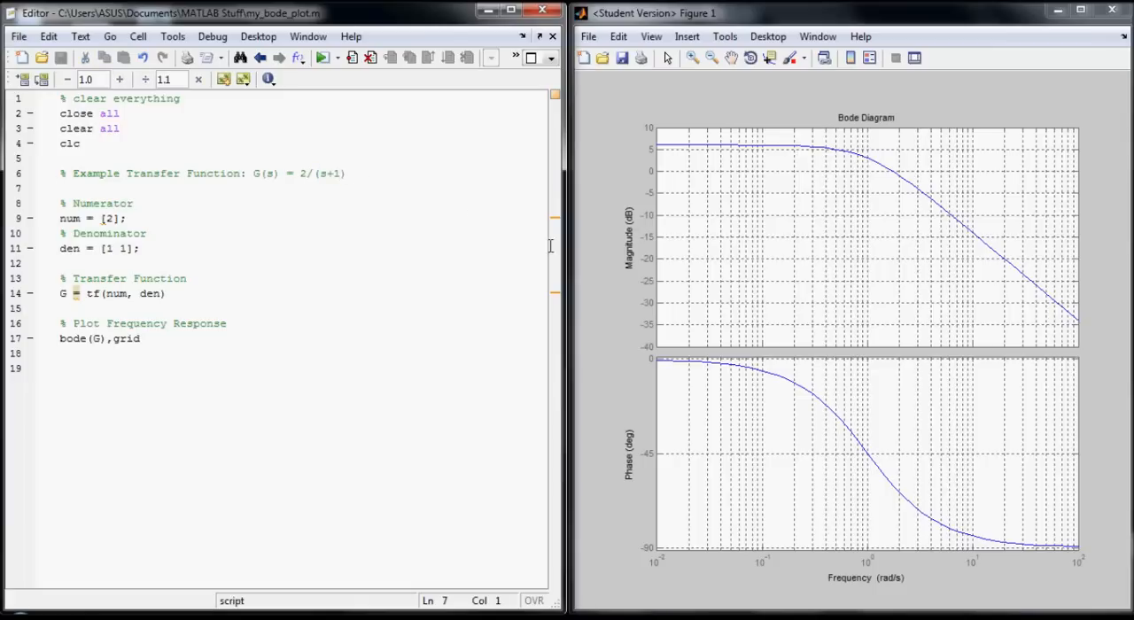
{"action": "mouse_move", "coordinate": [855, 428]}
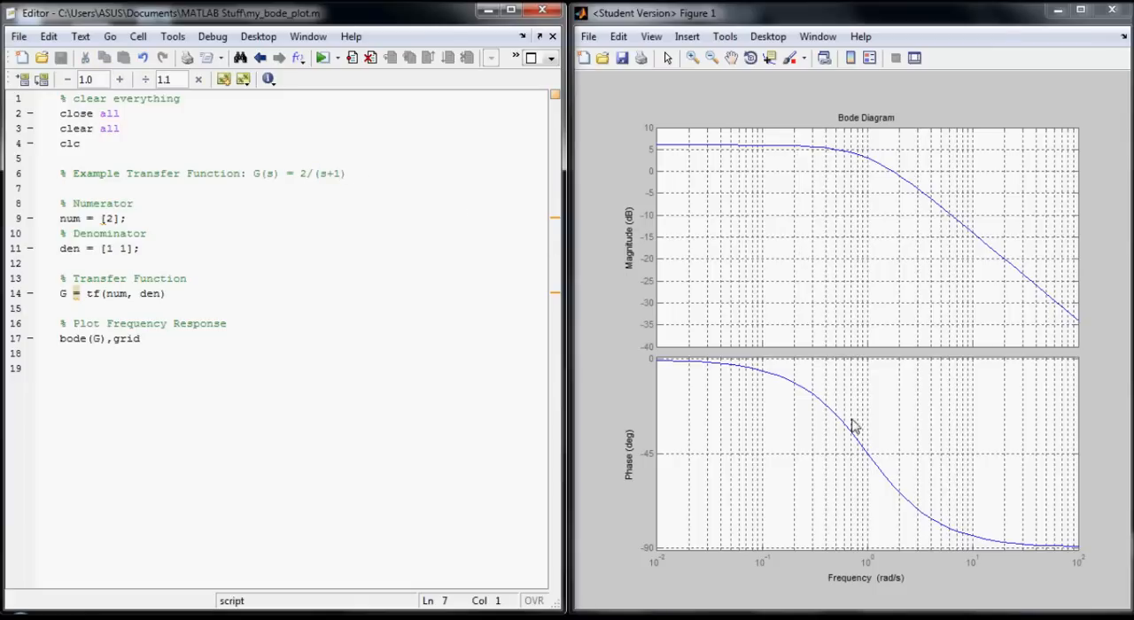
{"action": "mouse_move", "coordinate": [868, 568]}
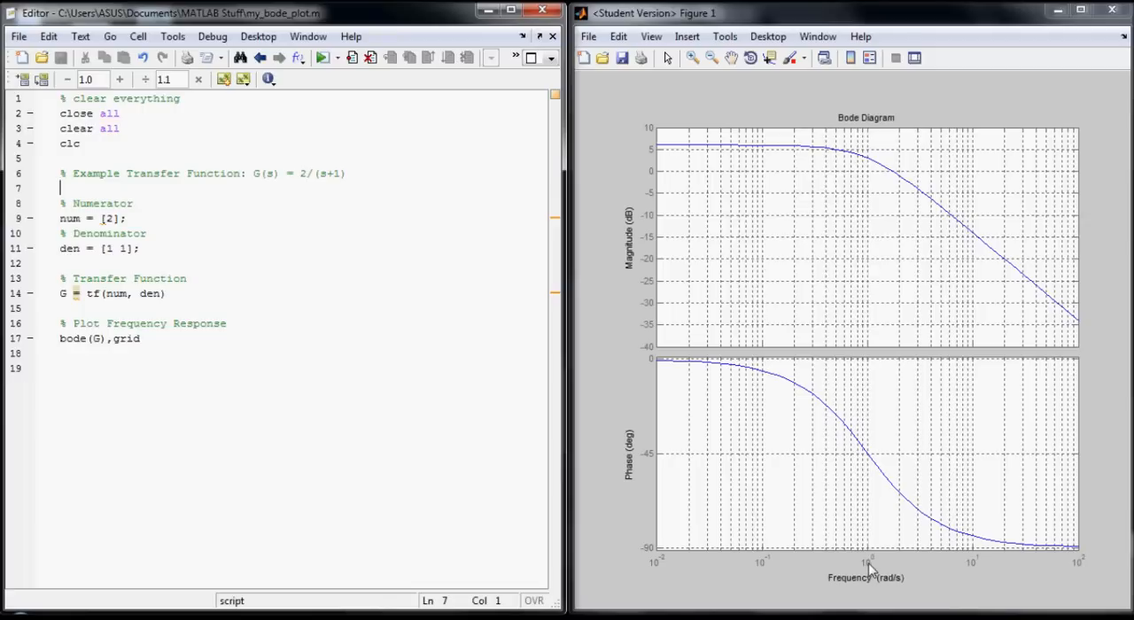
{"action": "mouse_move", "coordinate": [891, 146]}
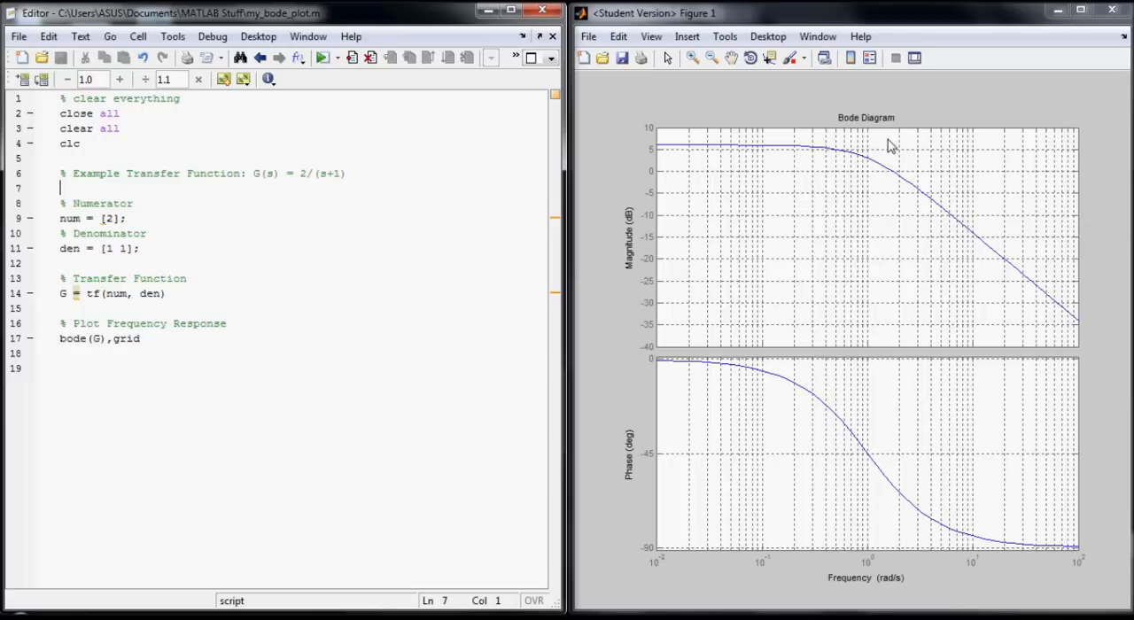
{"action": "mouse_move", "coordinate": [813, 135]}
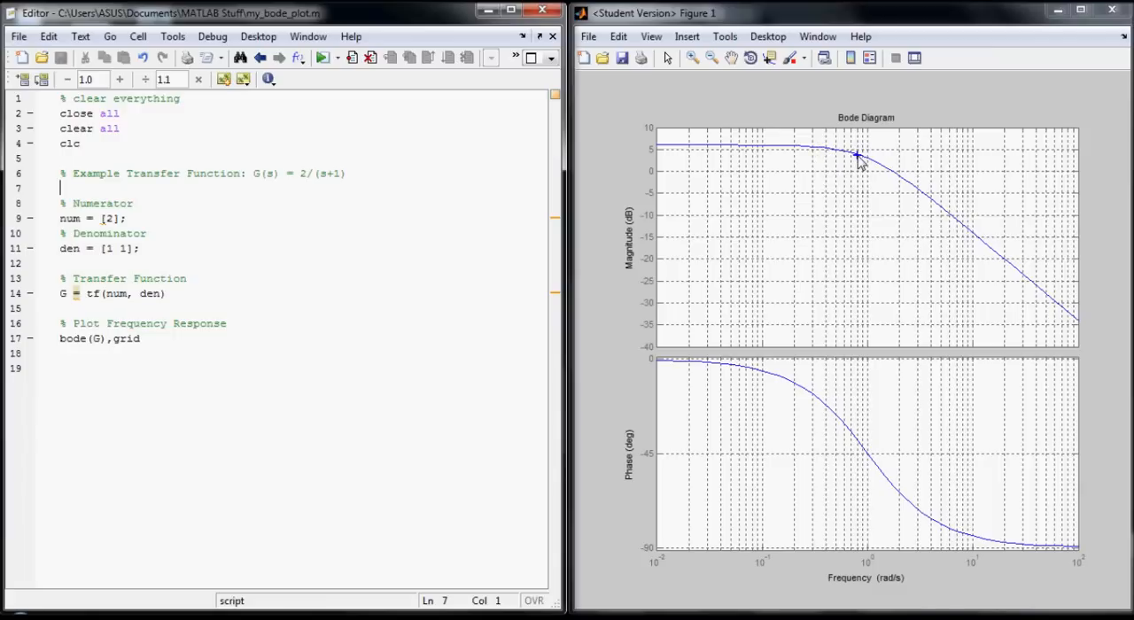
{"action": "mouse_move", "coordinate": [875, 160]}
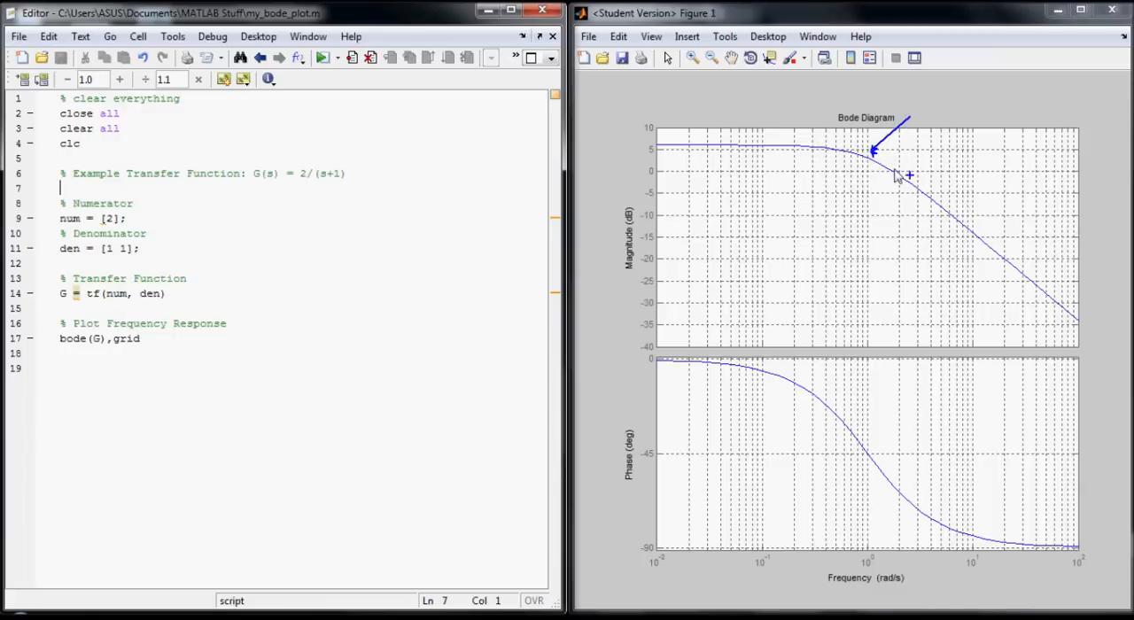
{"action": "mouse_move", "coordinate": [871, 165]}
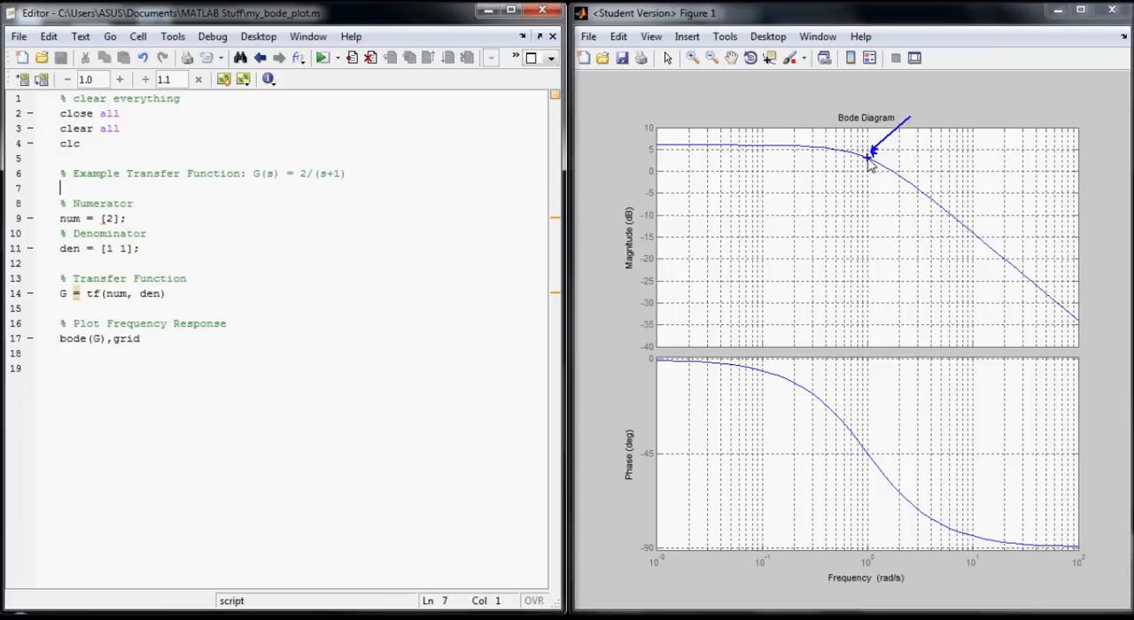
{"action": "mouse_move", "coordinate": [948, 195]}
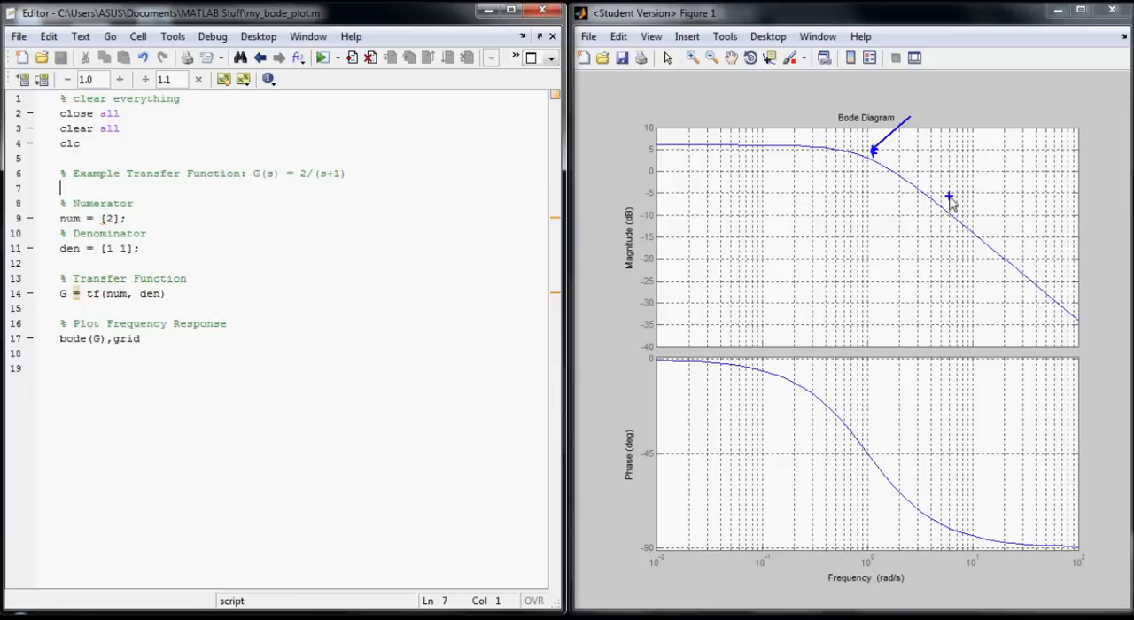
{"action": "mouse_move", "coordinate": [910, 181]}
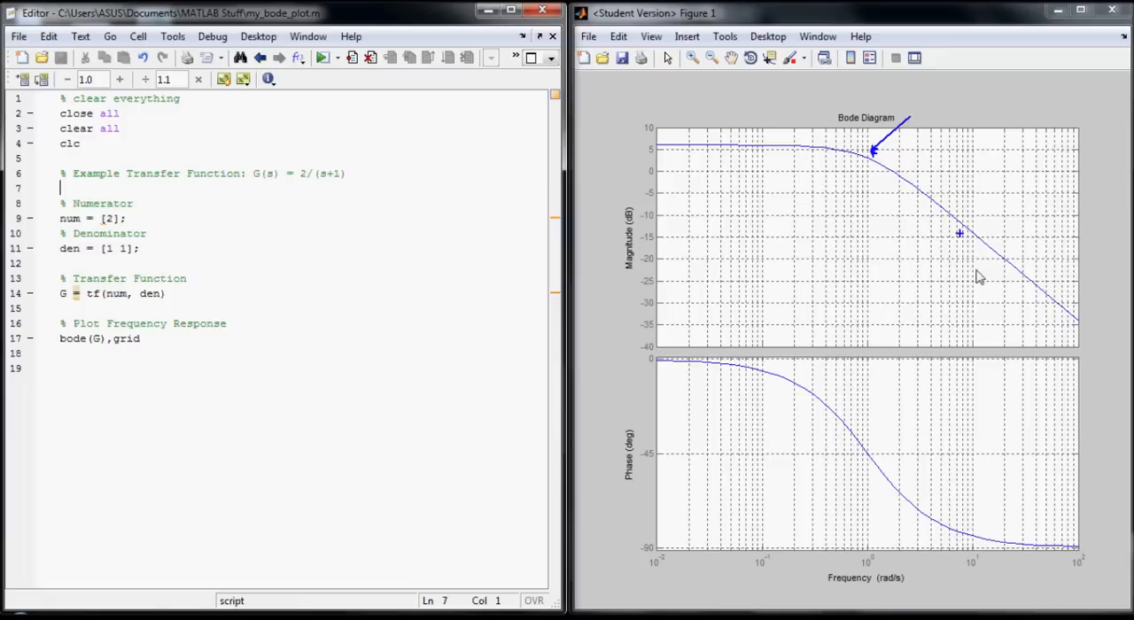
{"action": "mouse_move", "coordinate": [997, 235]}
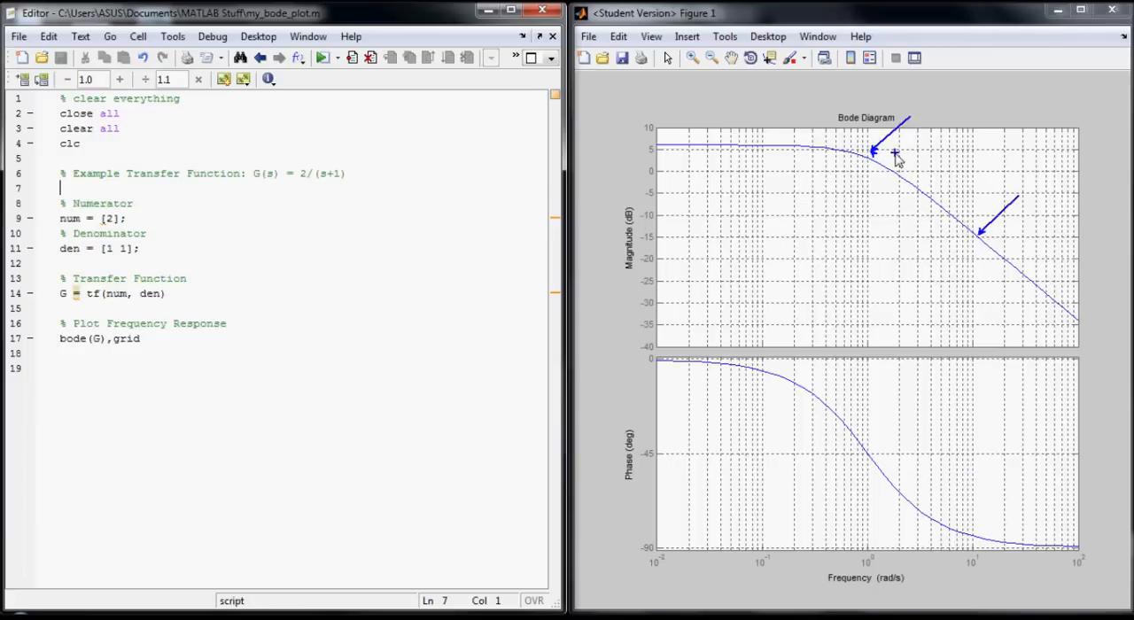
{"action": "mouse_move", "coordinate": [961, 266]}
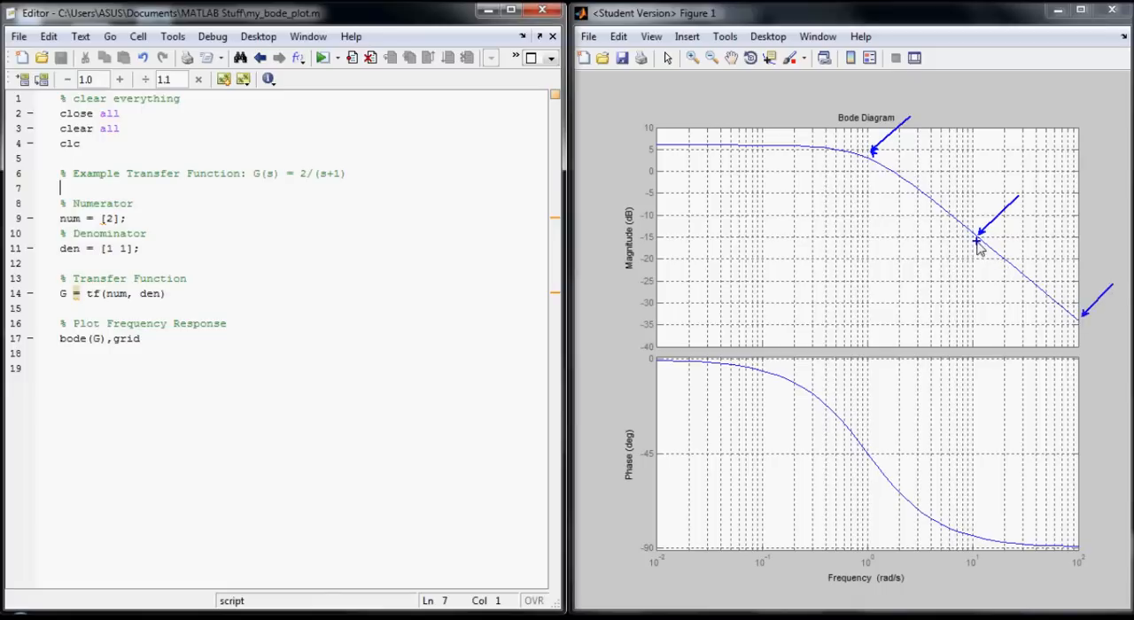
{"action": "mouse_move", "coordinate": [1081, 352]}
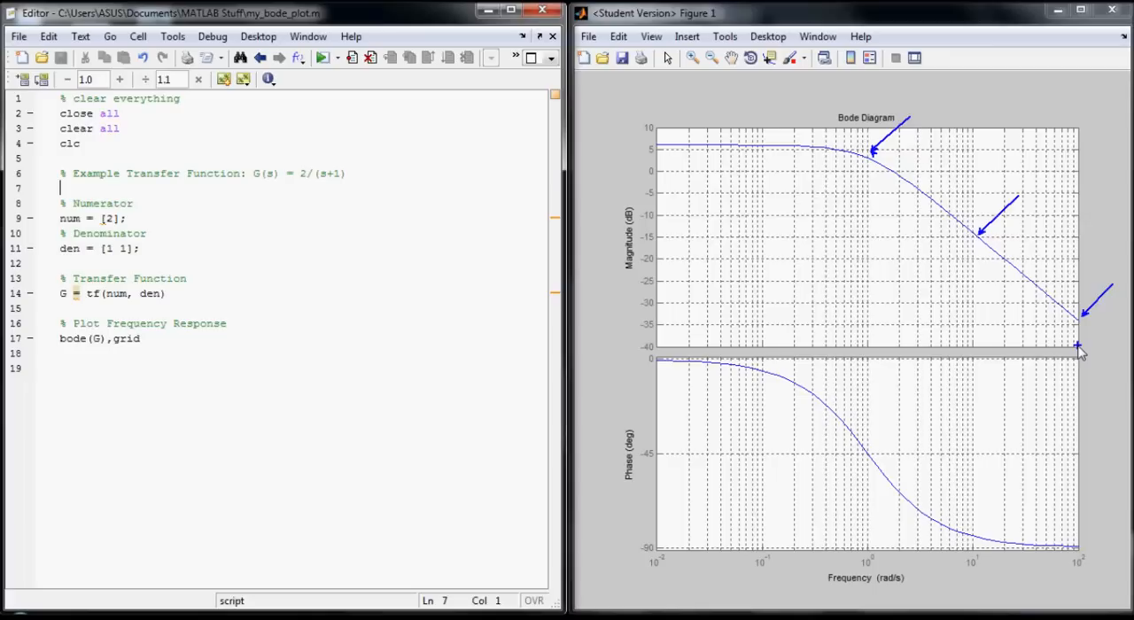
{"action": "mouse_move", "coordinate": [825, 396]}
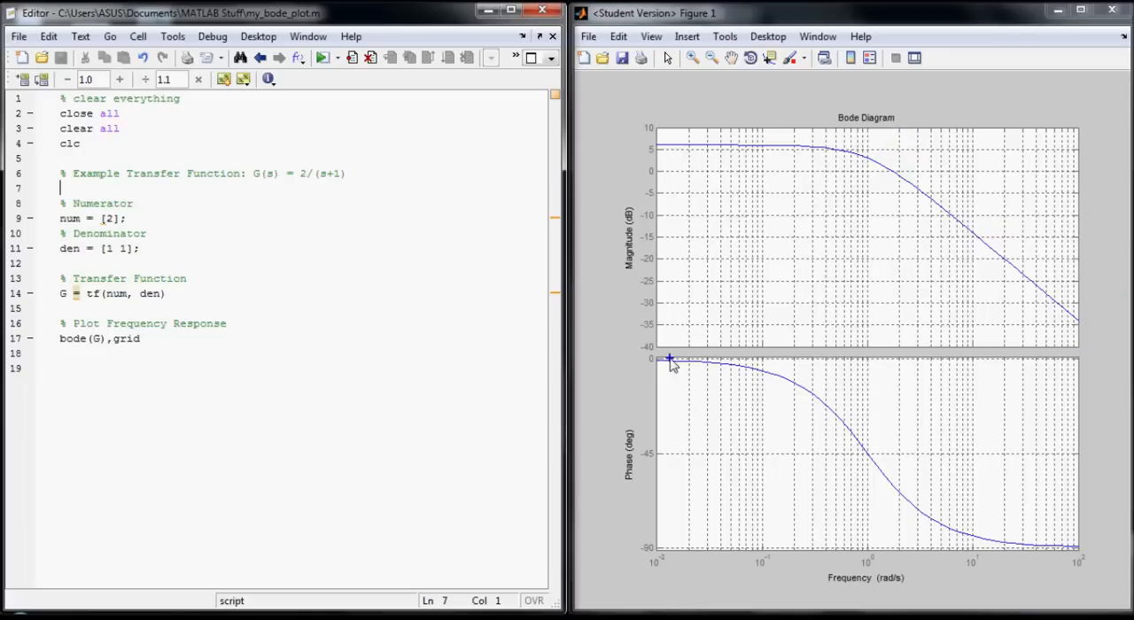
{"action": "mouse_move", "coordinate": [664, 363]}
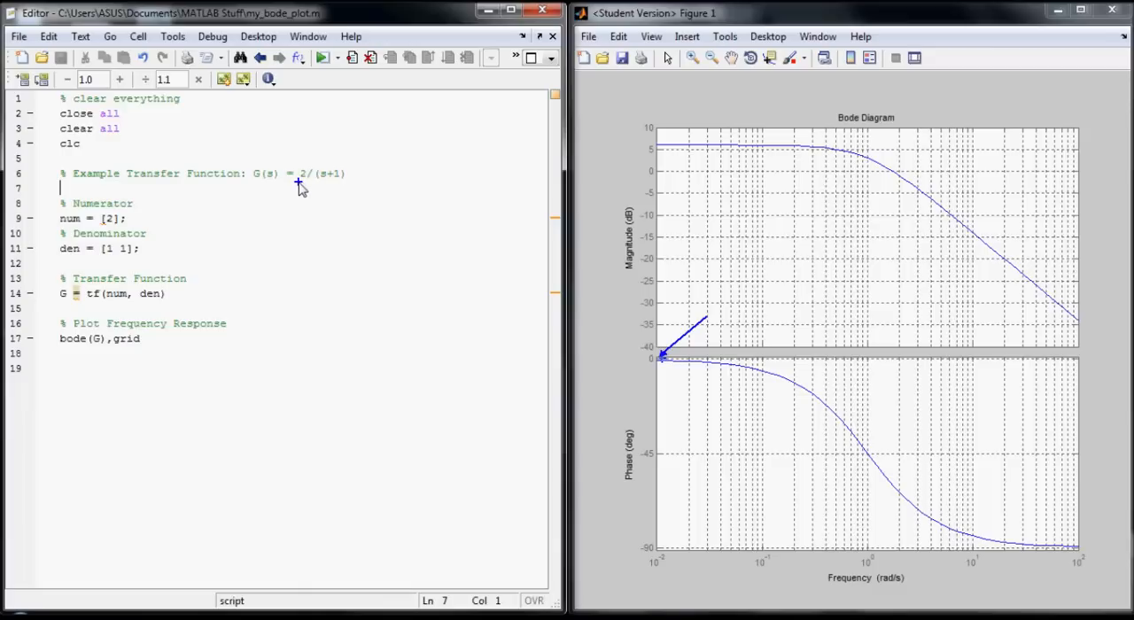
{"action": "mouse_move", "coordinate": [478, 345]}
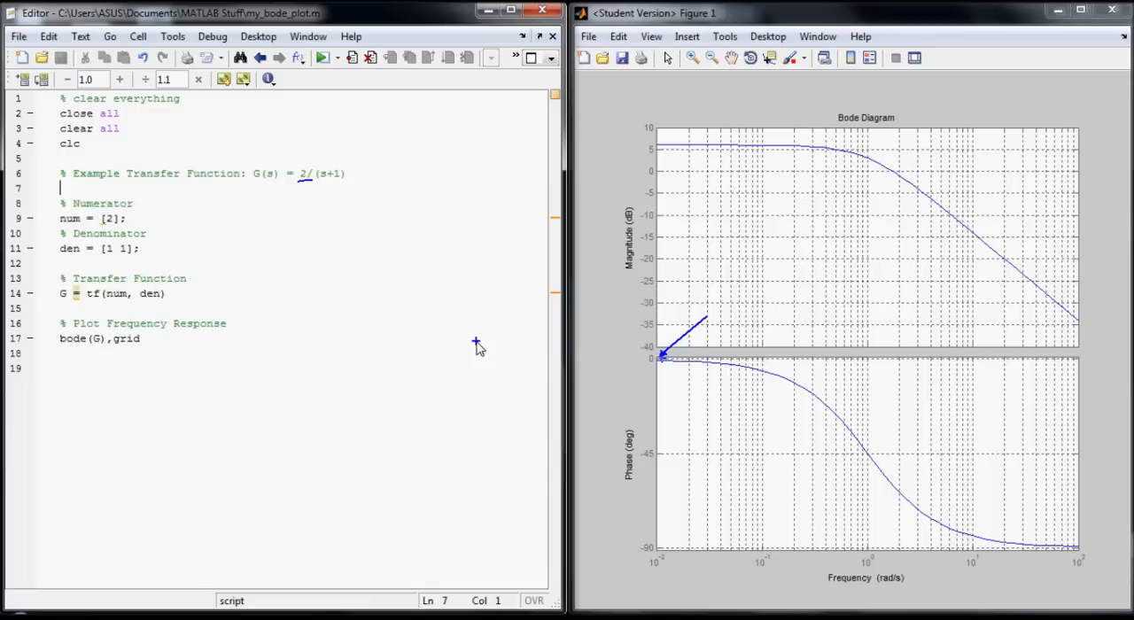
{"action": "mouse_move", "coordinate": [770, 468]}
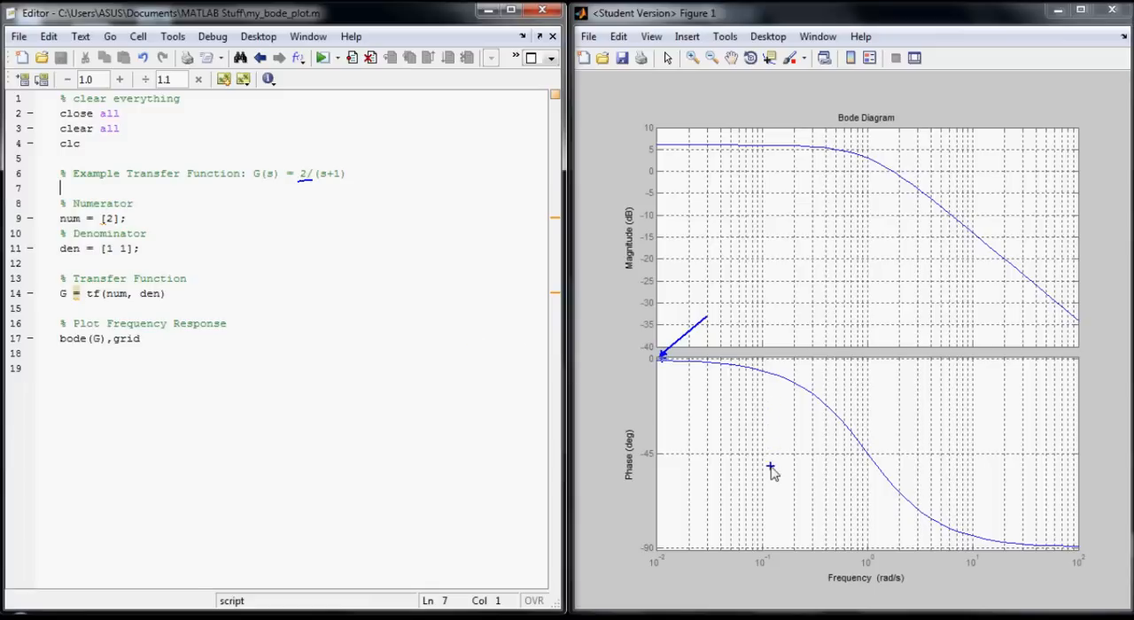
{"action": "mouse_move", "coordinate": [770, 379]}
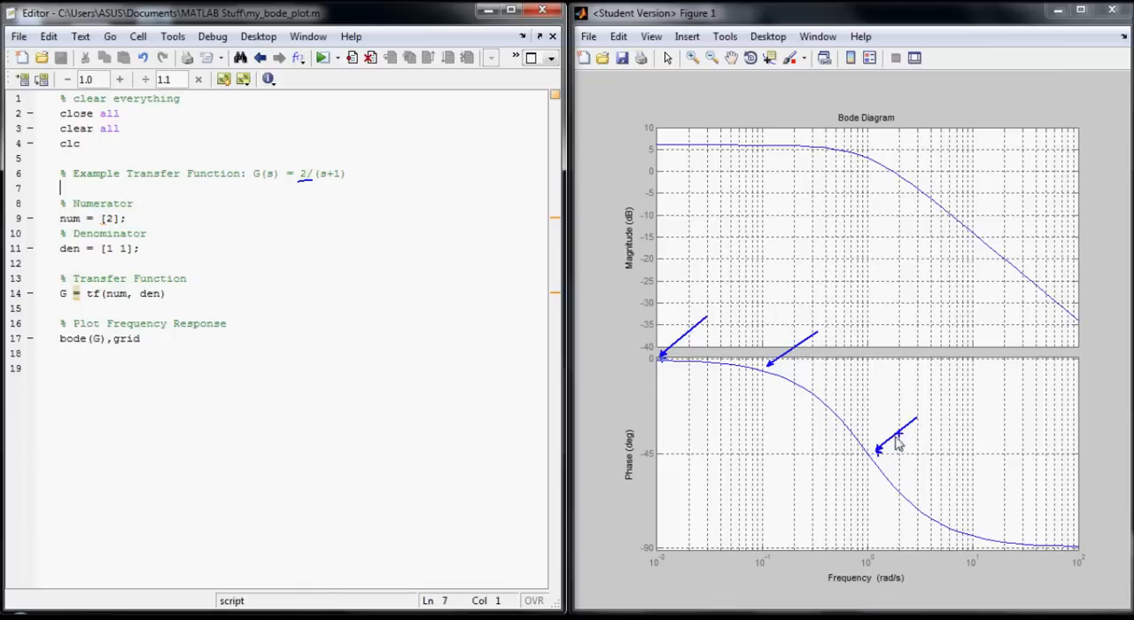
{"action": "mouse_move", "coordinate": [864, 558]}
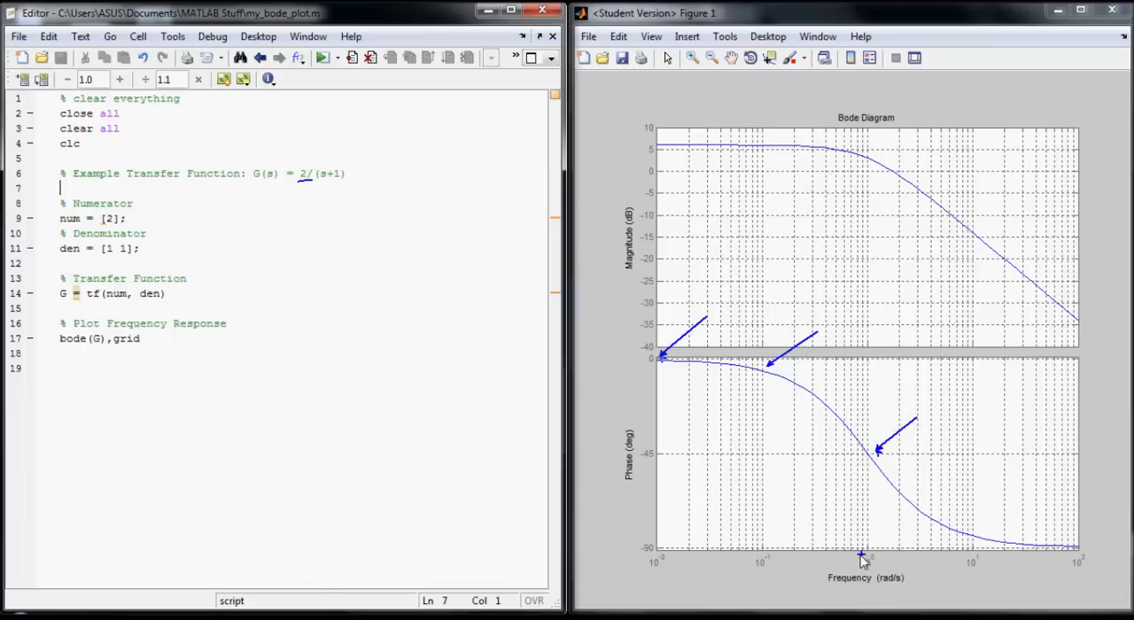
{"action": "mouse_move", "coordinate": [764, 552]}
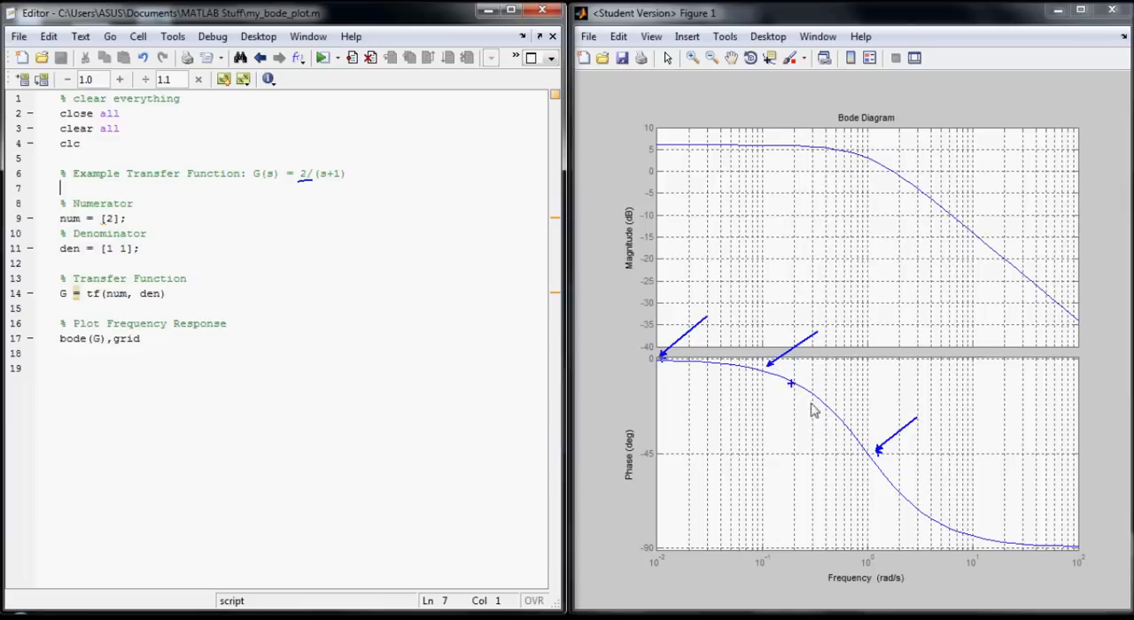
{"action": "mouse_move", "coordinate": [893, 472]}
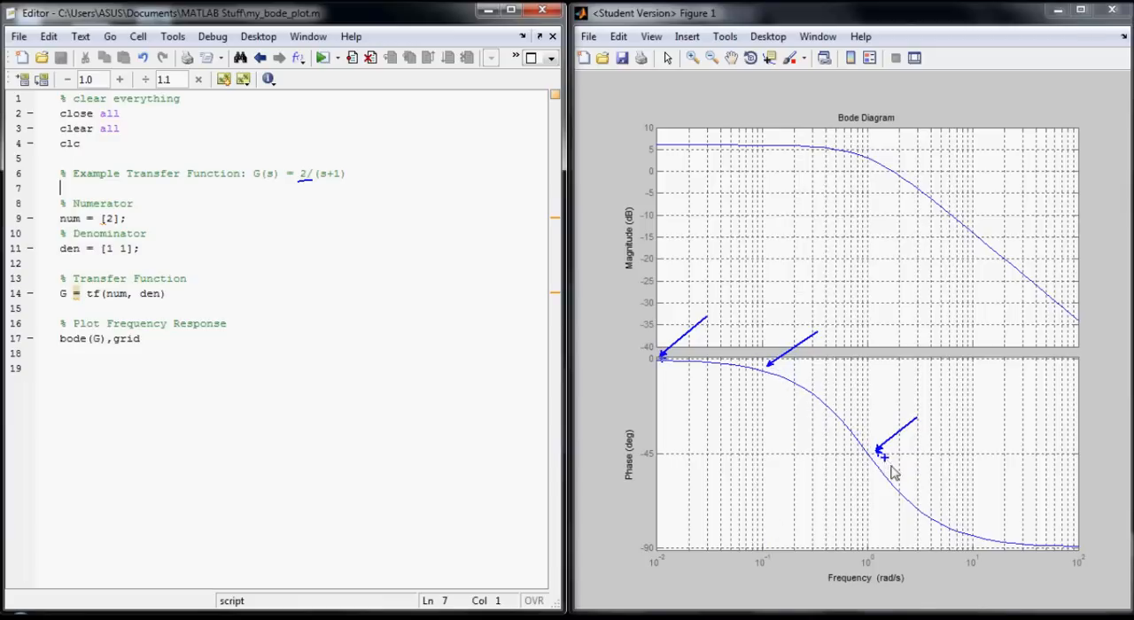
{"action": "mouse_move", "coordinate": [1085, 559]}
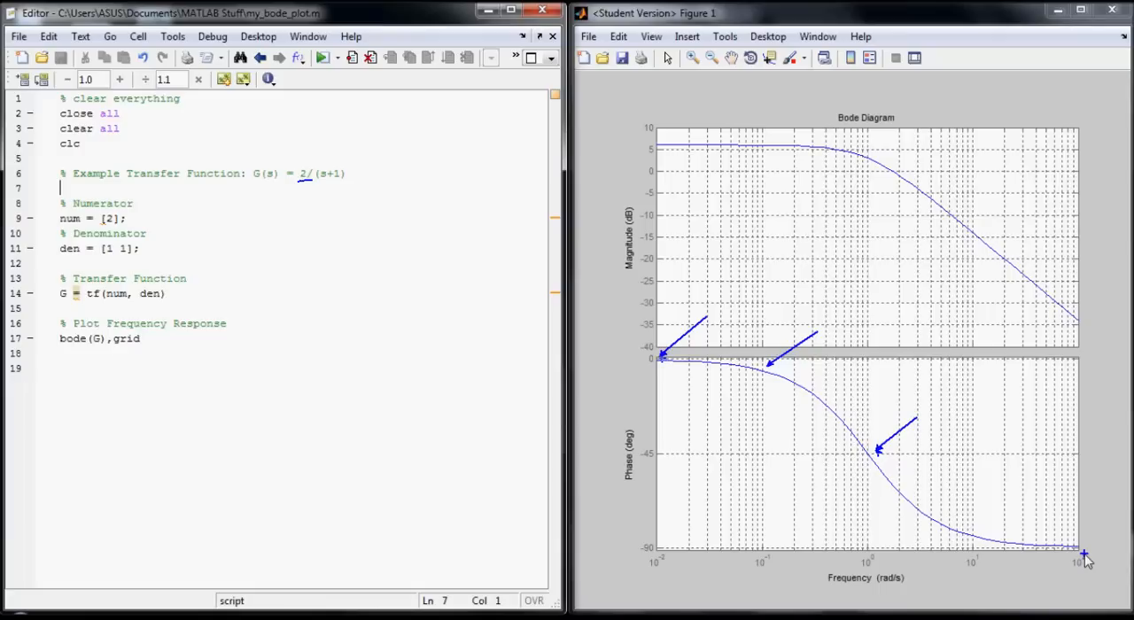
{"action": "mouse_move", "coordinate": [930, 251]}
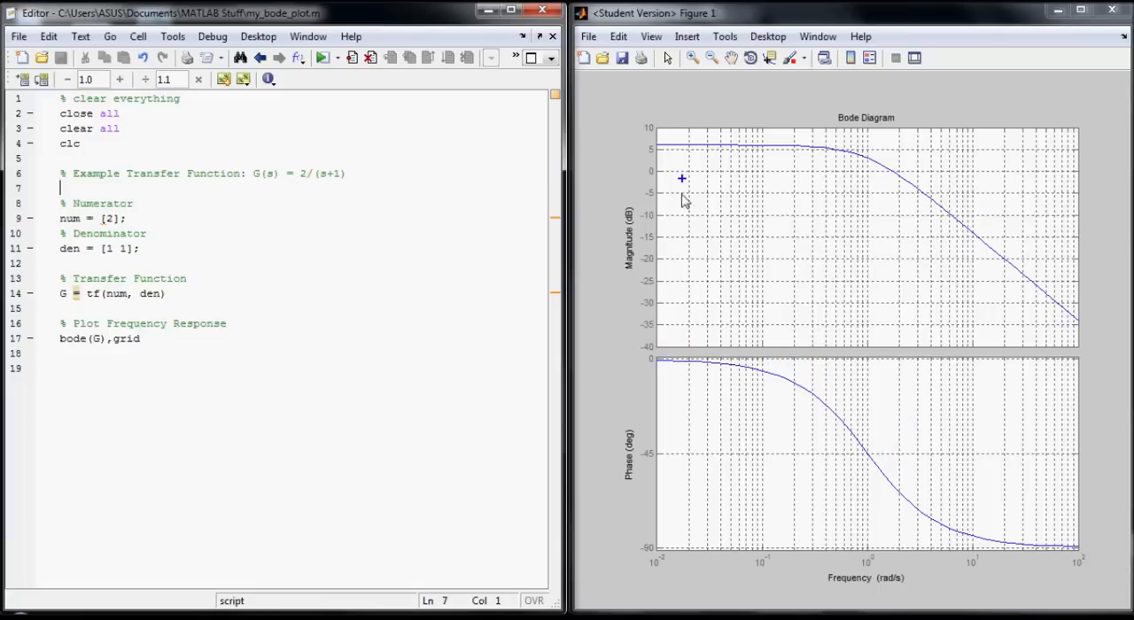
{"action": "mouse_move", "coordinate": [712, 142]}
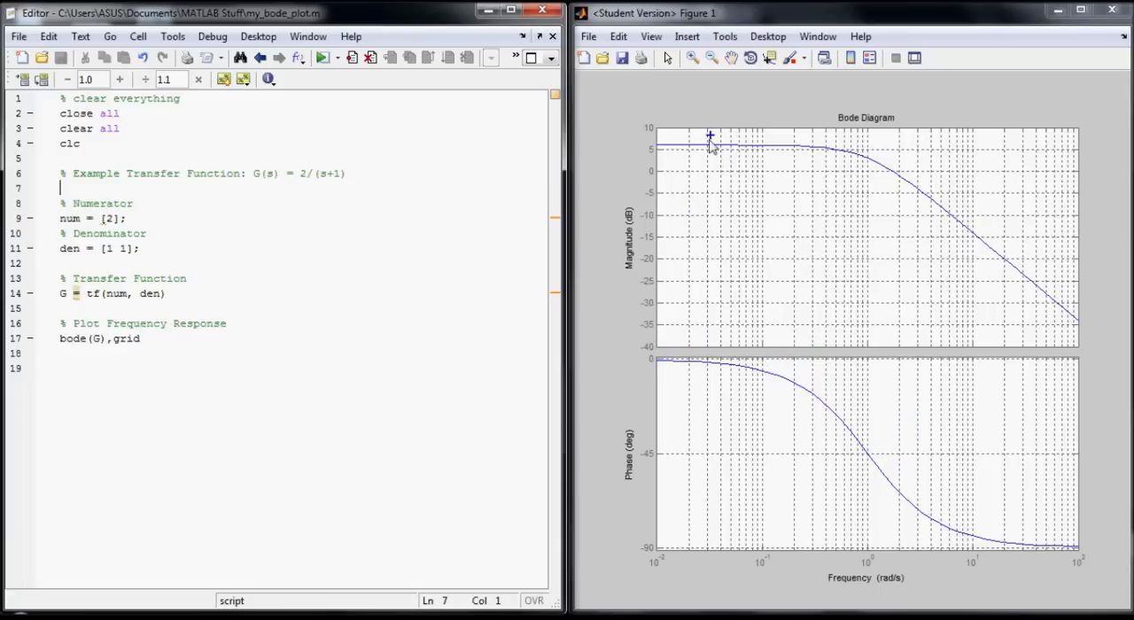
{"action": "mouse_move", "coordinate": [804, 161]}
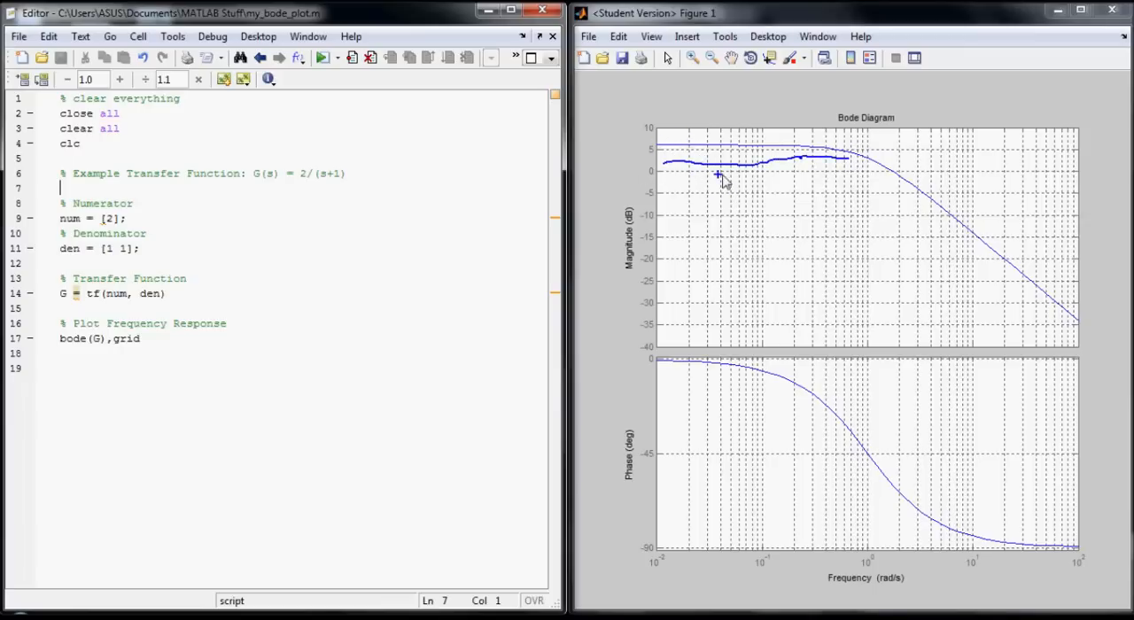
{"action": "mouse_move", "coordinate": [709, 160]}
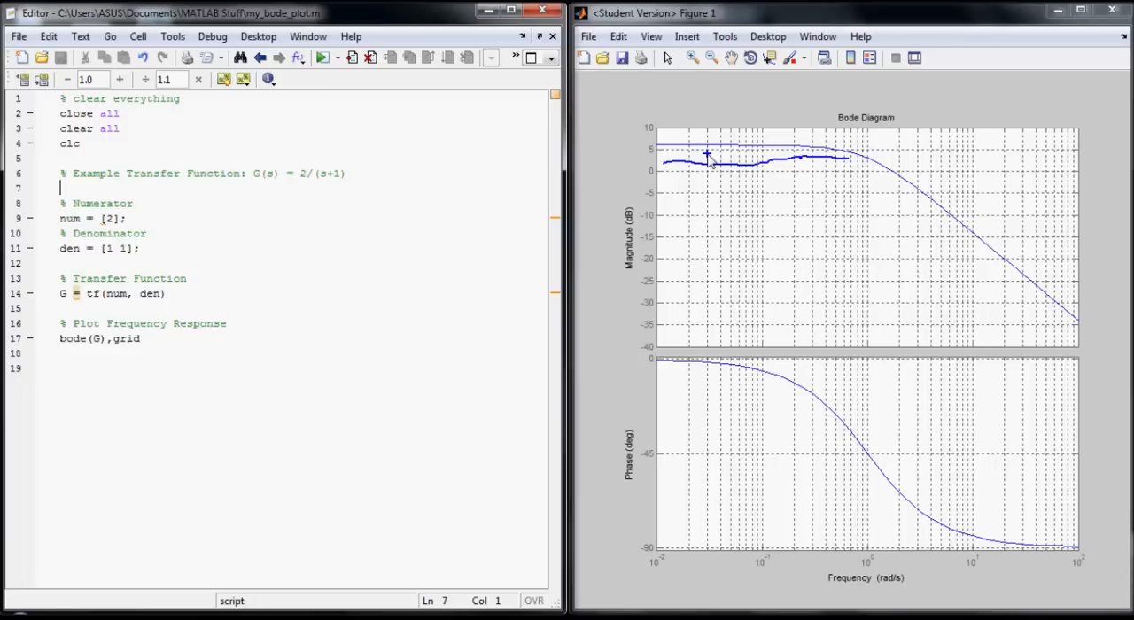
{"action": "mouse_move", "coordinate": [848, 193]}
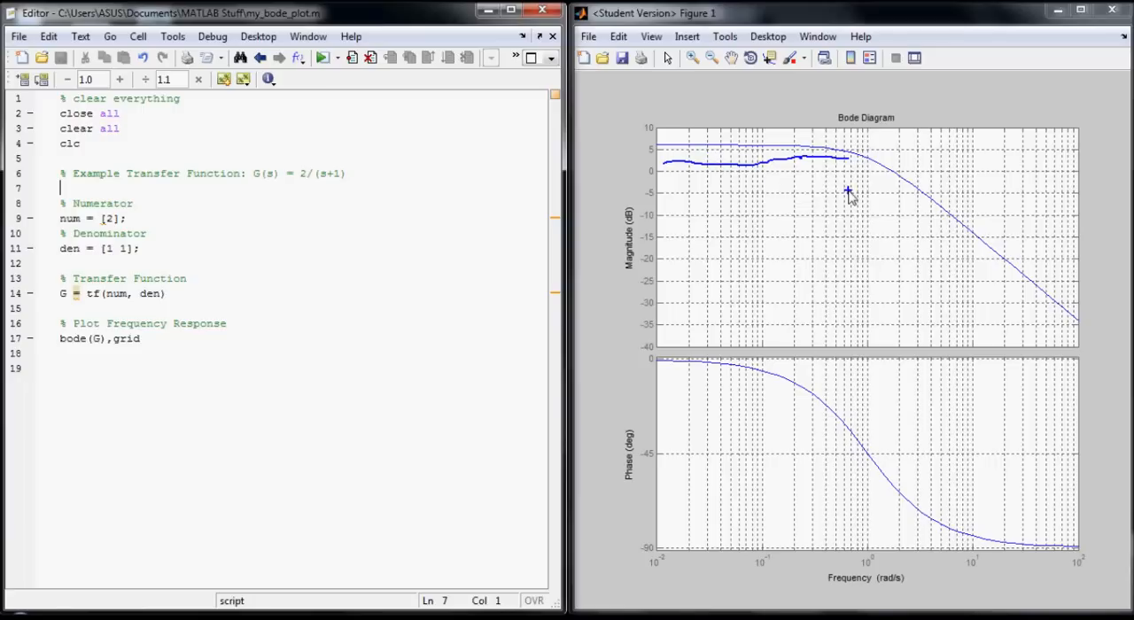
{"action": "mouse_move", "coordinate": [901, 175]}
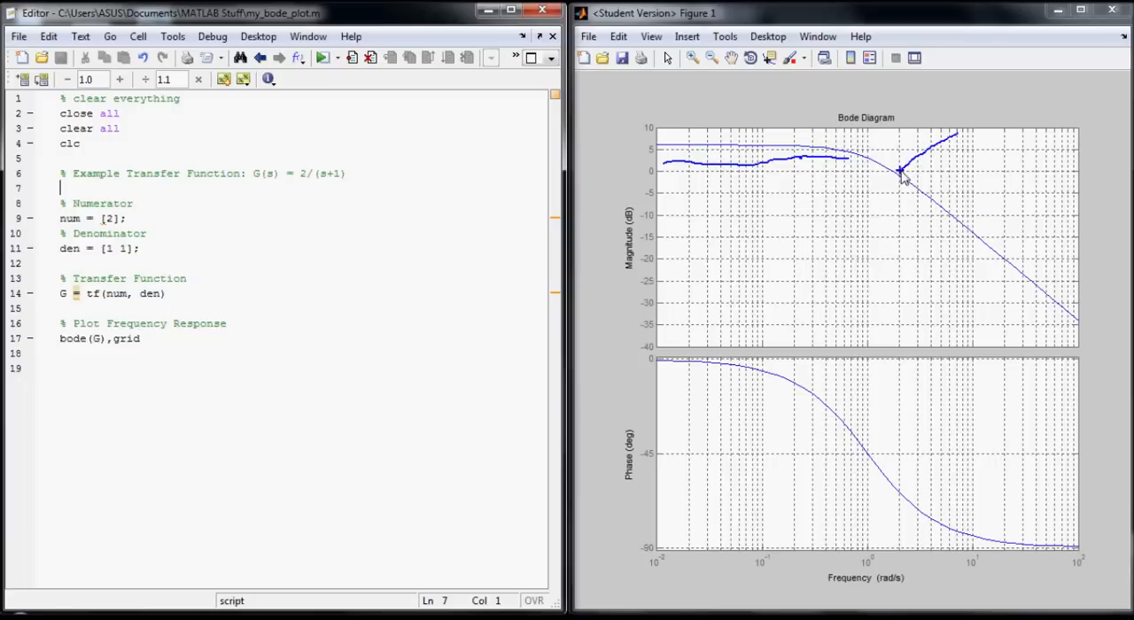
{"action": "mouse_move", "coordinate": [899, 193]}
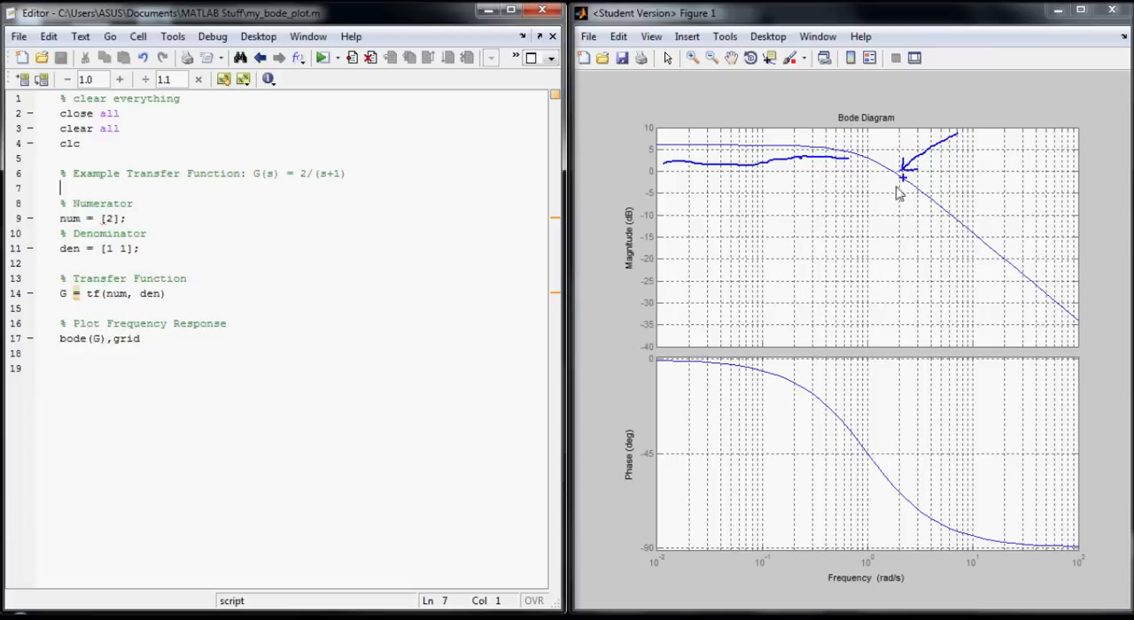
{"action": "mouse_move", "coordinate": [890, 195]}
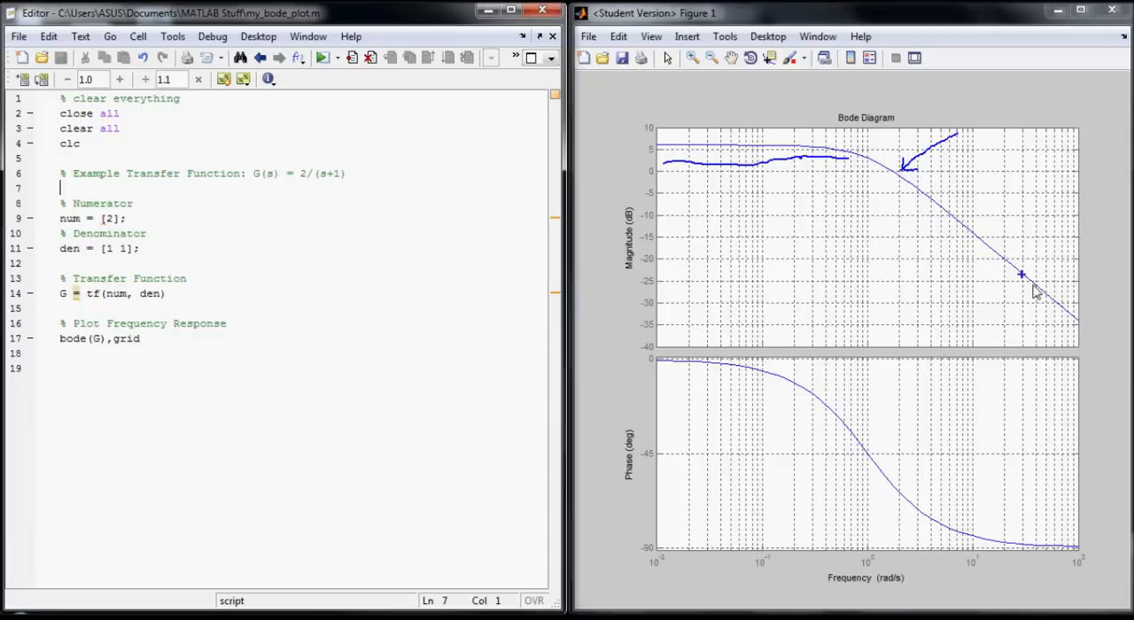
{"action": "mouse_move", "coordinate": [998, 323]}
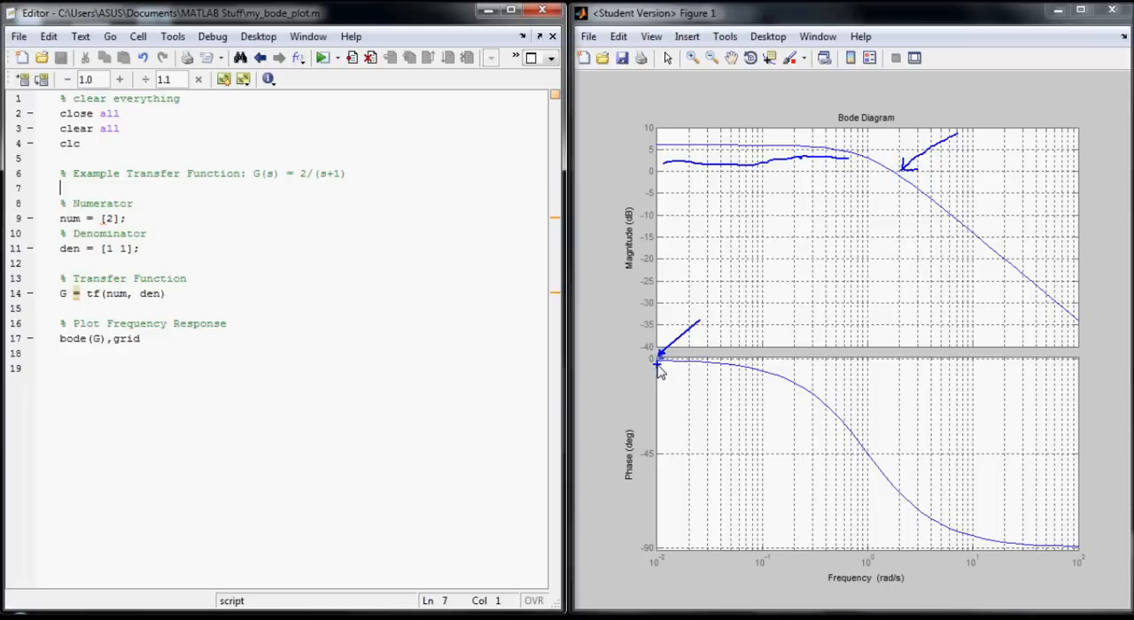
{"action": "mouse_move", "coordinate": [673, 372]}
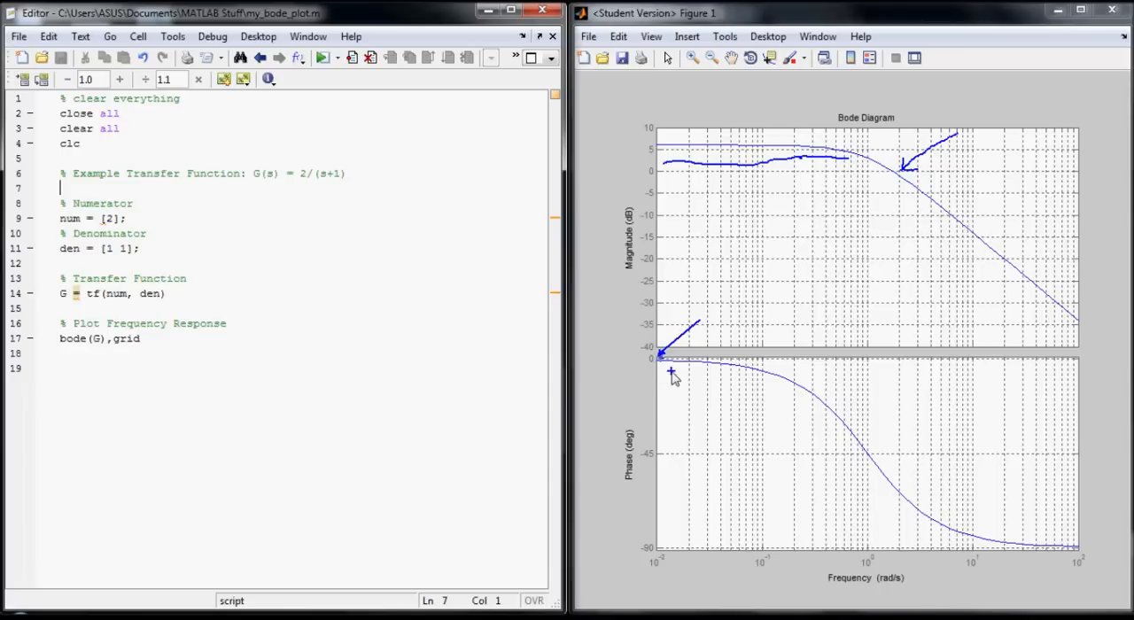
{"action": "mouse_move", "coordinate": [779, 388]}
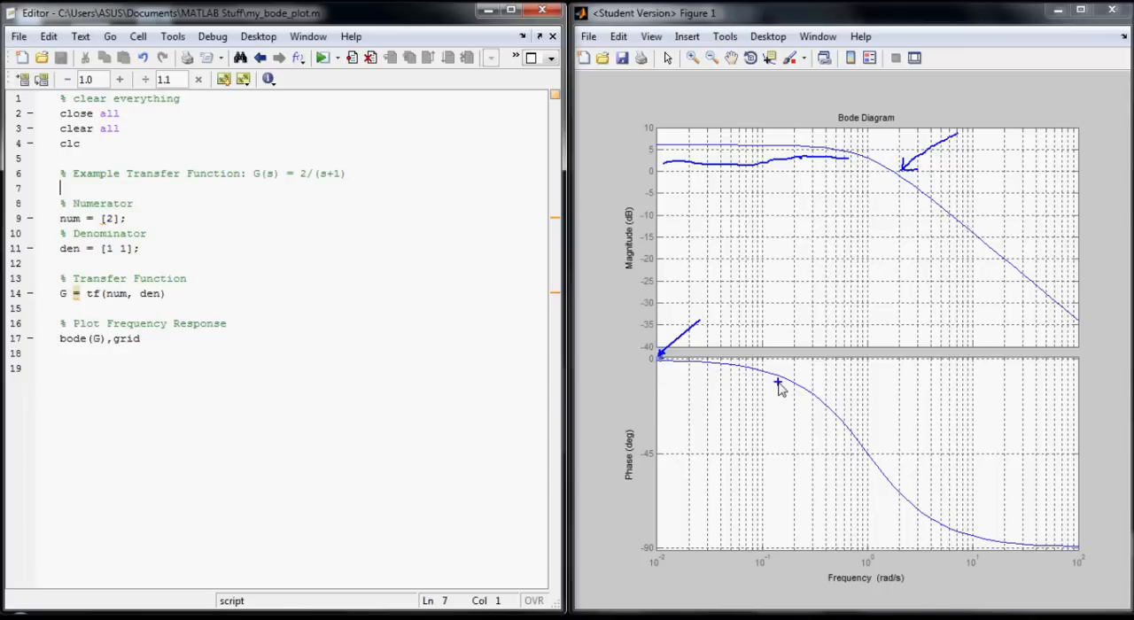
{"action": "mouse_move", "coordinate": [857, 455]}
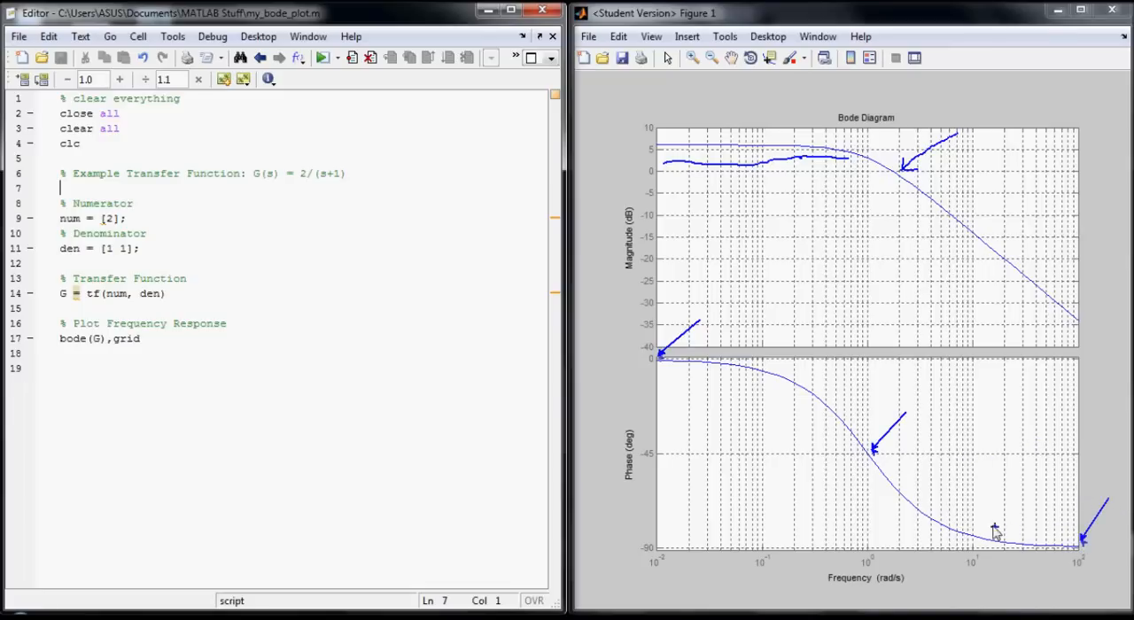
{"action": "mouse_move", "coordinate": [981, 516]}
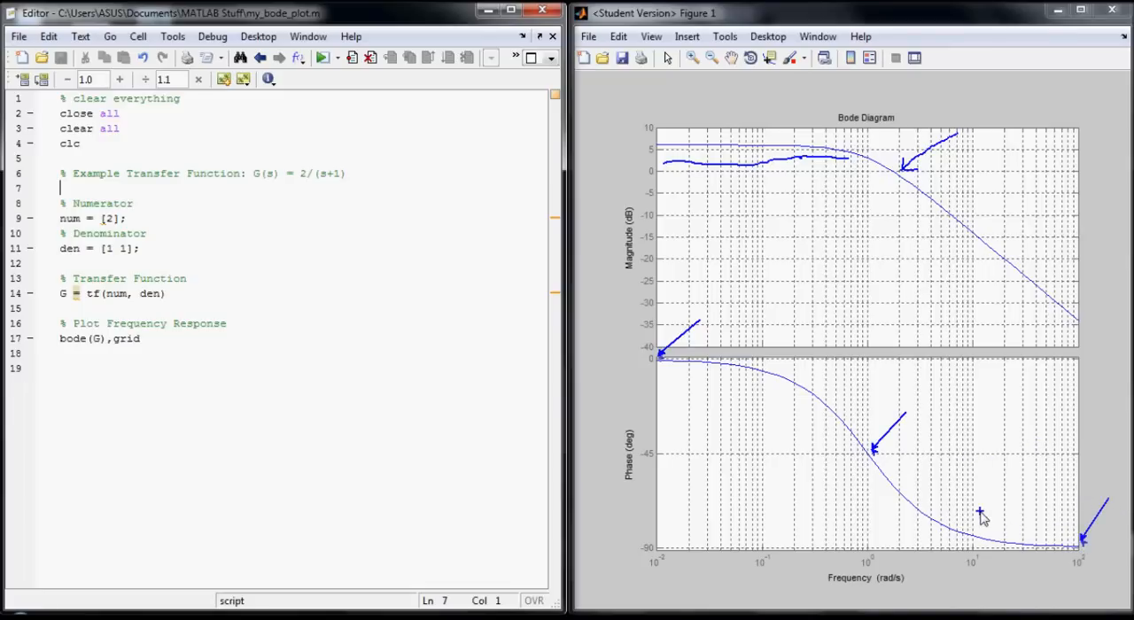
{"action": "mouse_move", "coordinate": [702, 493]}
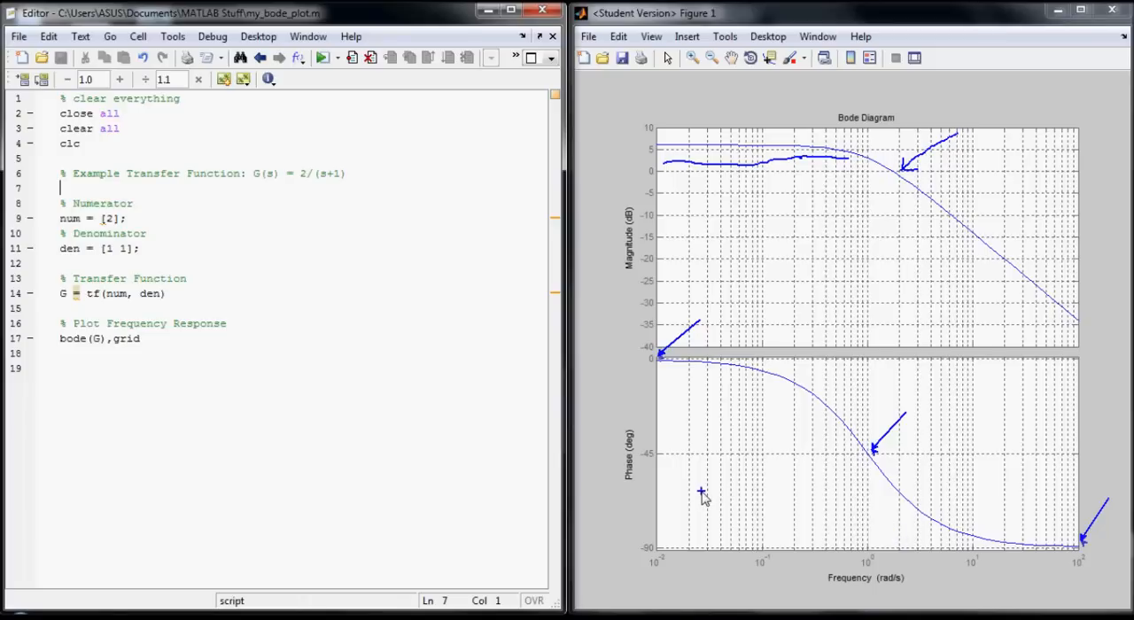